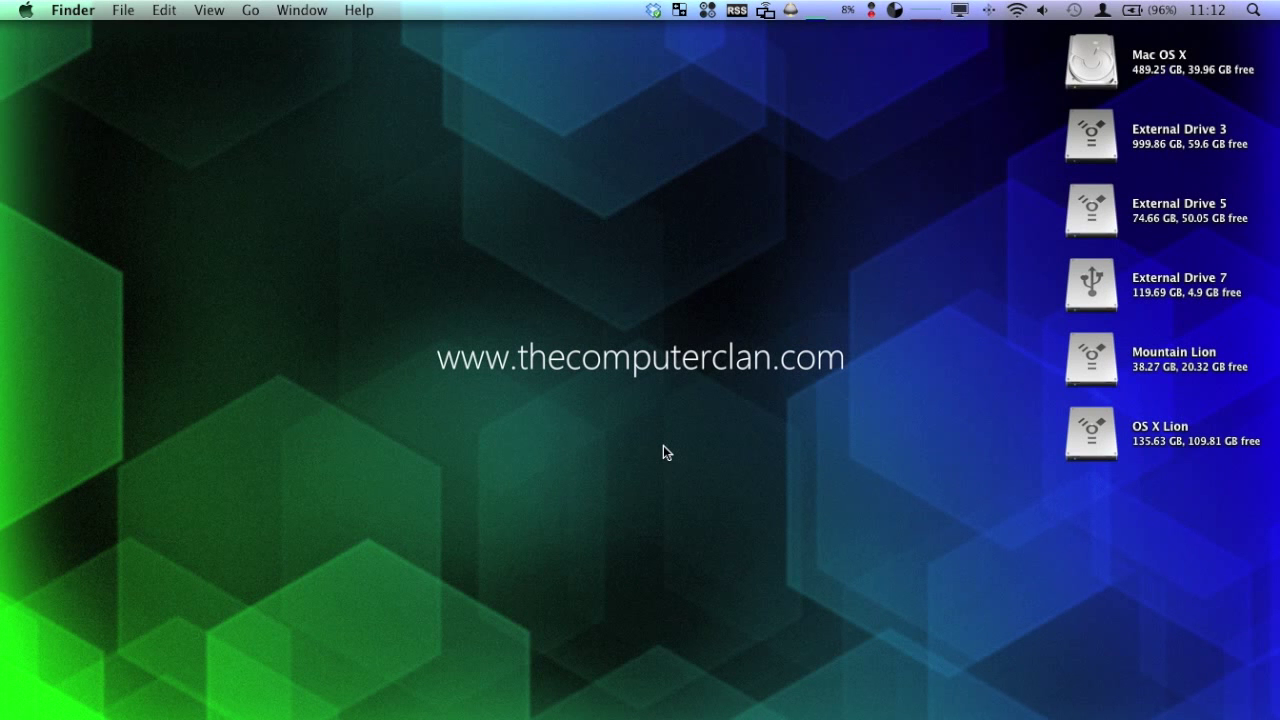
mouse_move(595, 493)
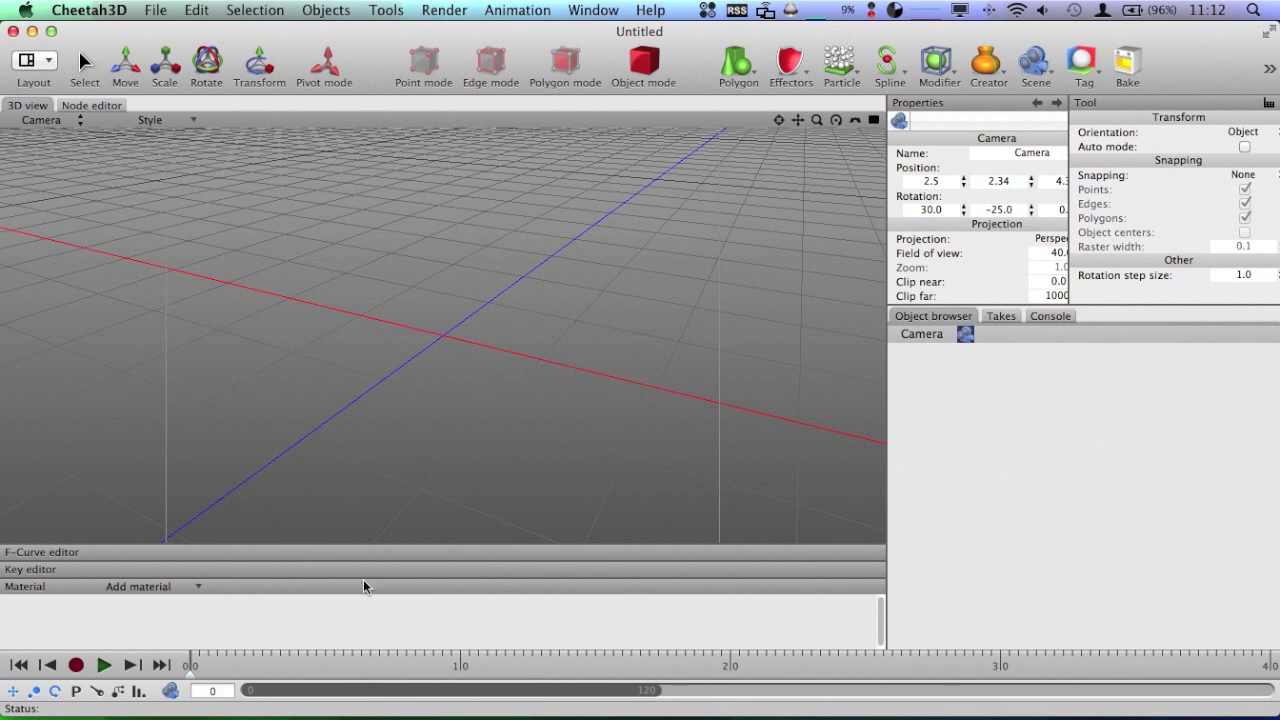
mouse_move(405, 573)
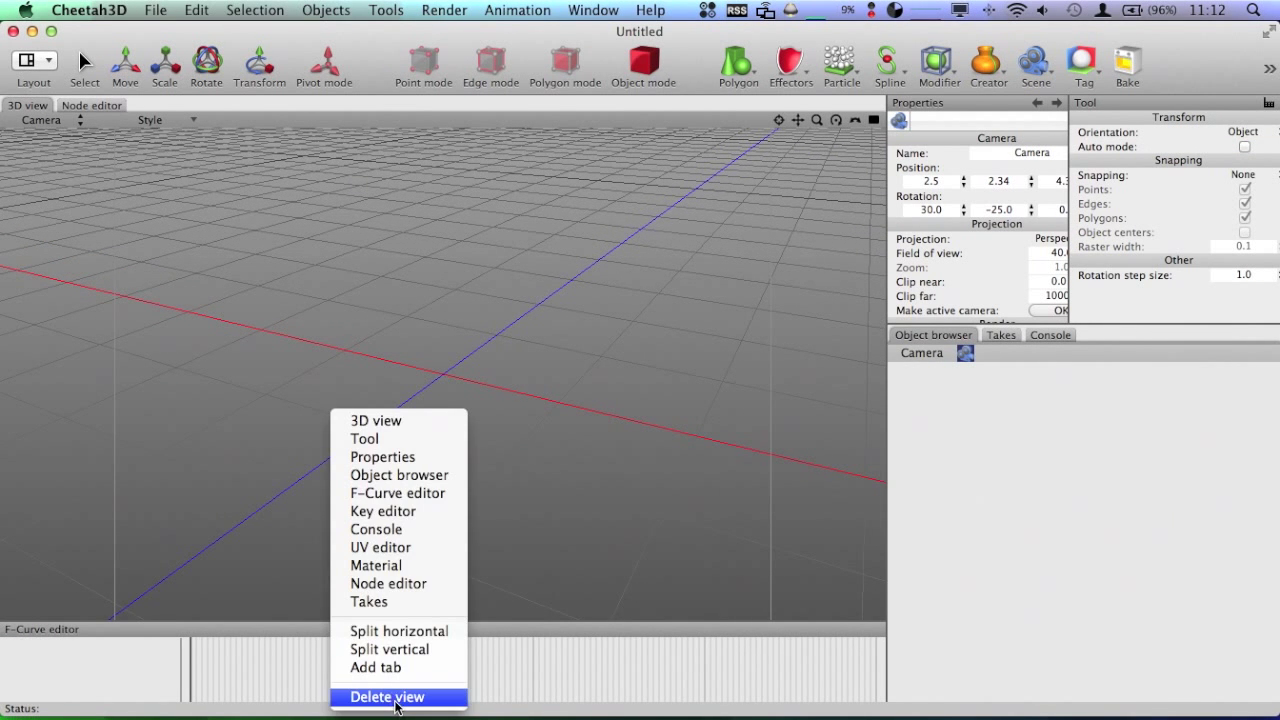
Delete the F-Curve editor pane from the layout
left_click(386, 697)
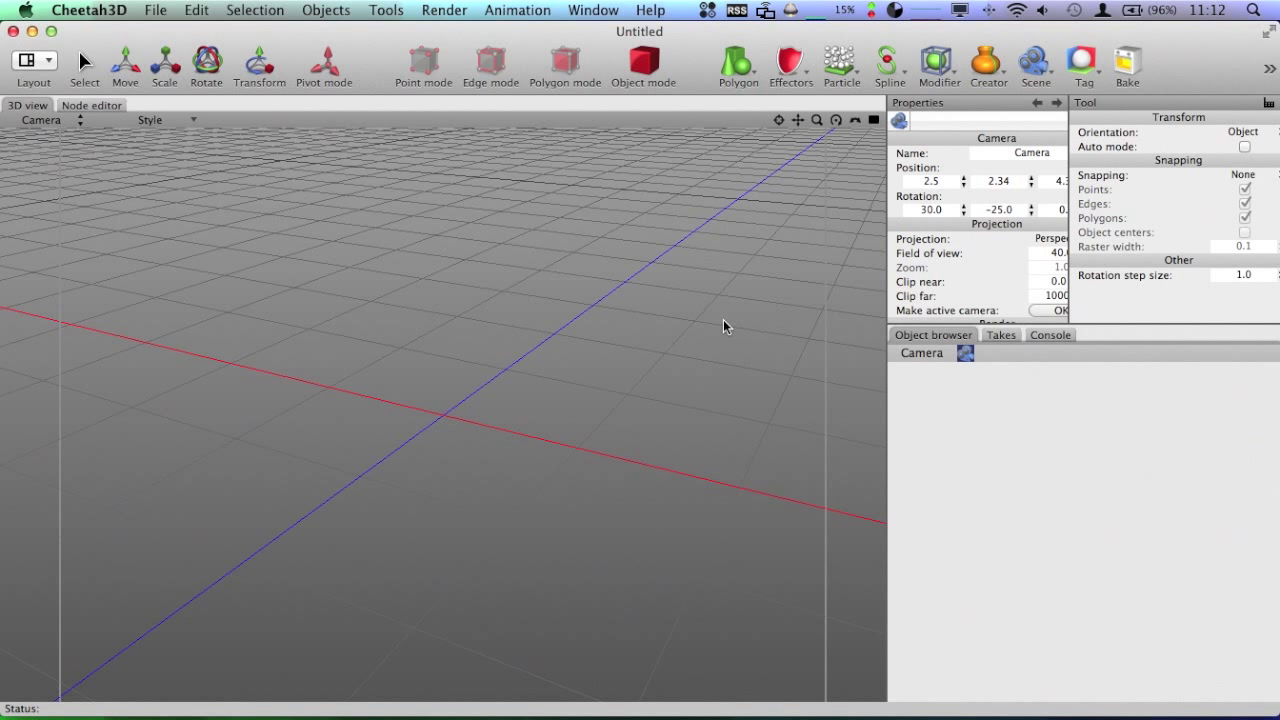
Add a Plane primitive to the scene and scale it to 3.57
left_click(738, 65)
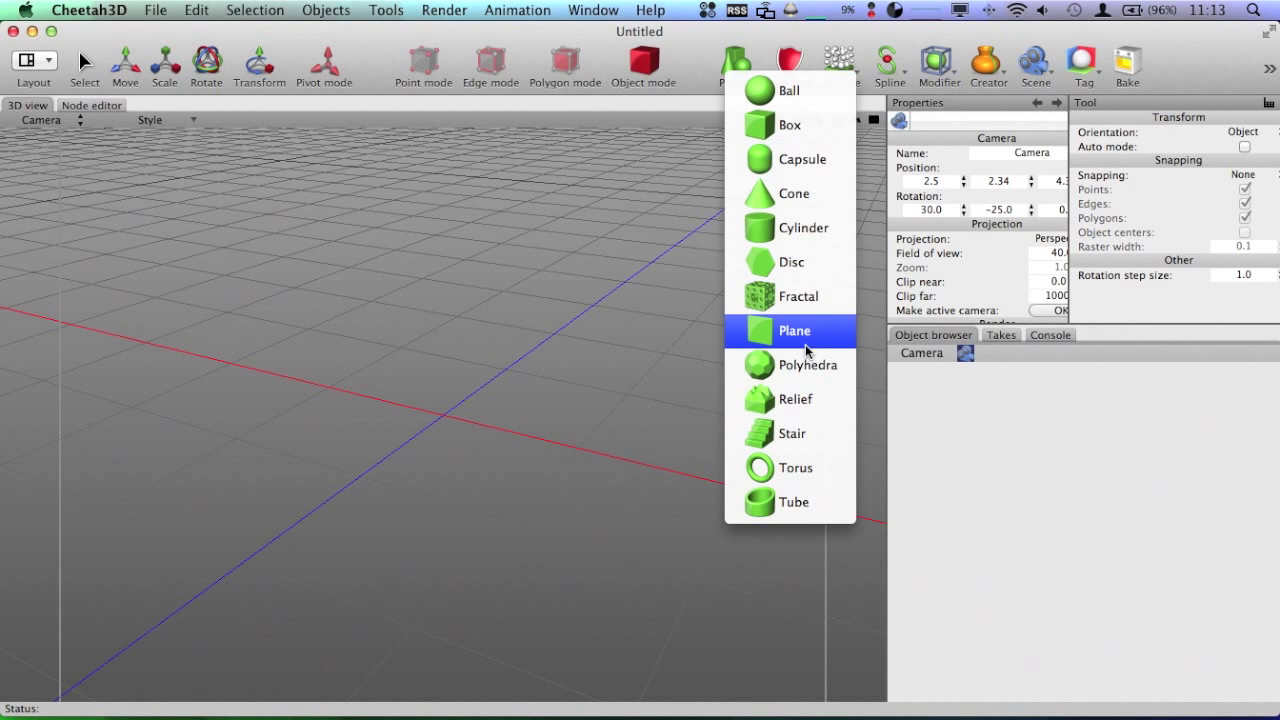
left_click(794, 330)
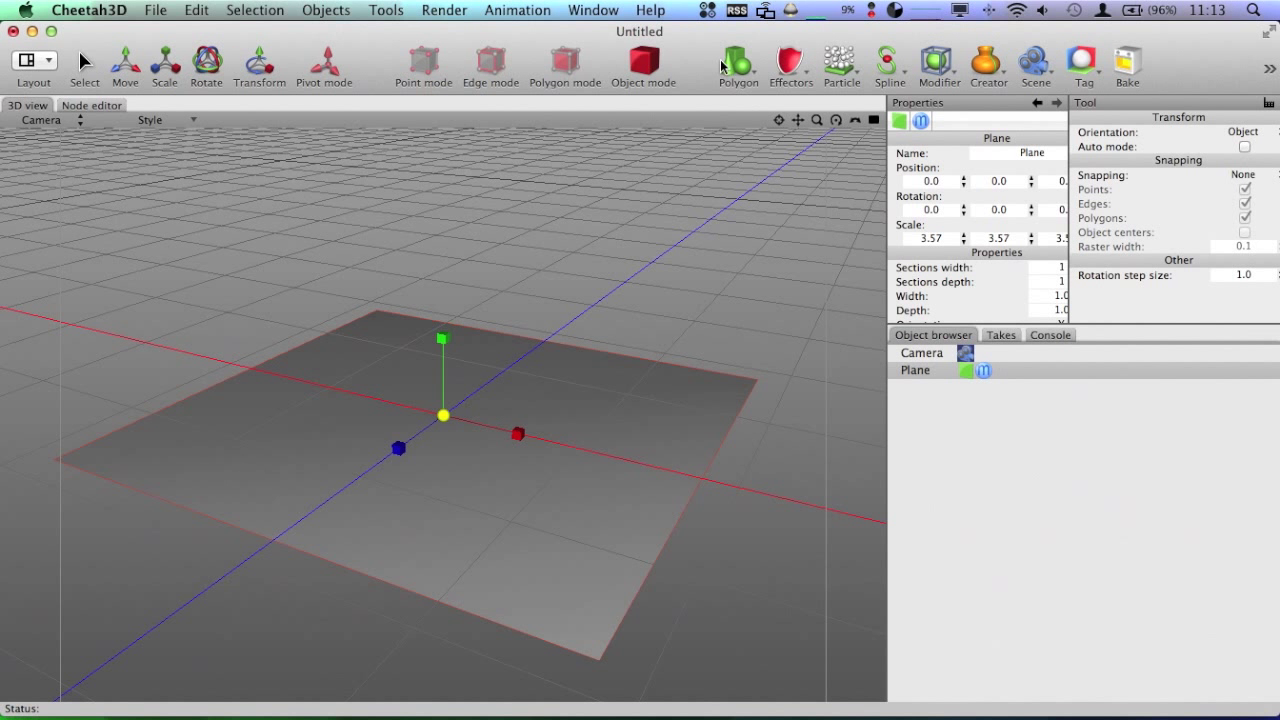
left_click(738, 65)
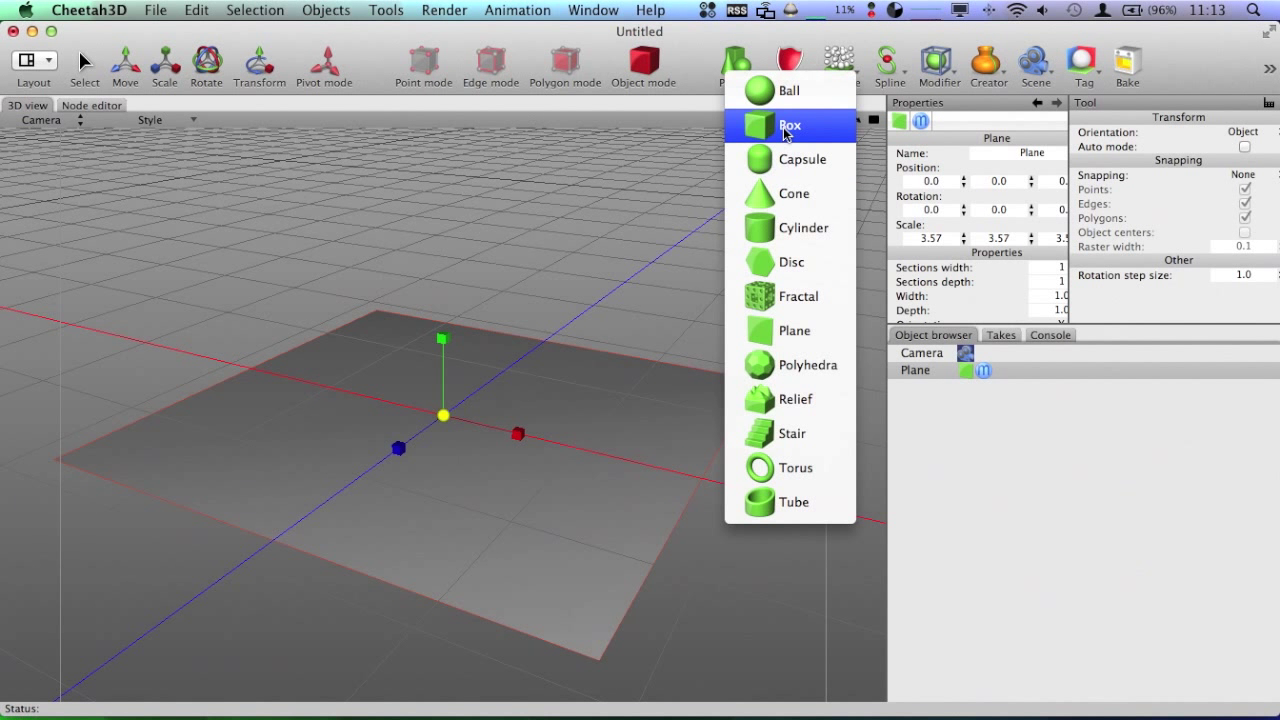
Add two 0.45-scale boxes, shift the upper one sideways, and select plane and boxes
left_click(790, 125)
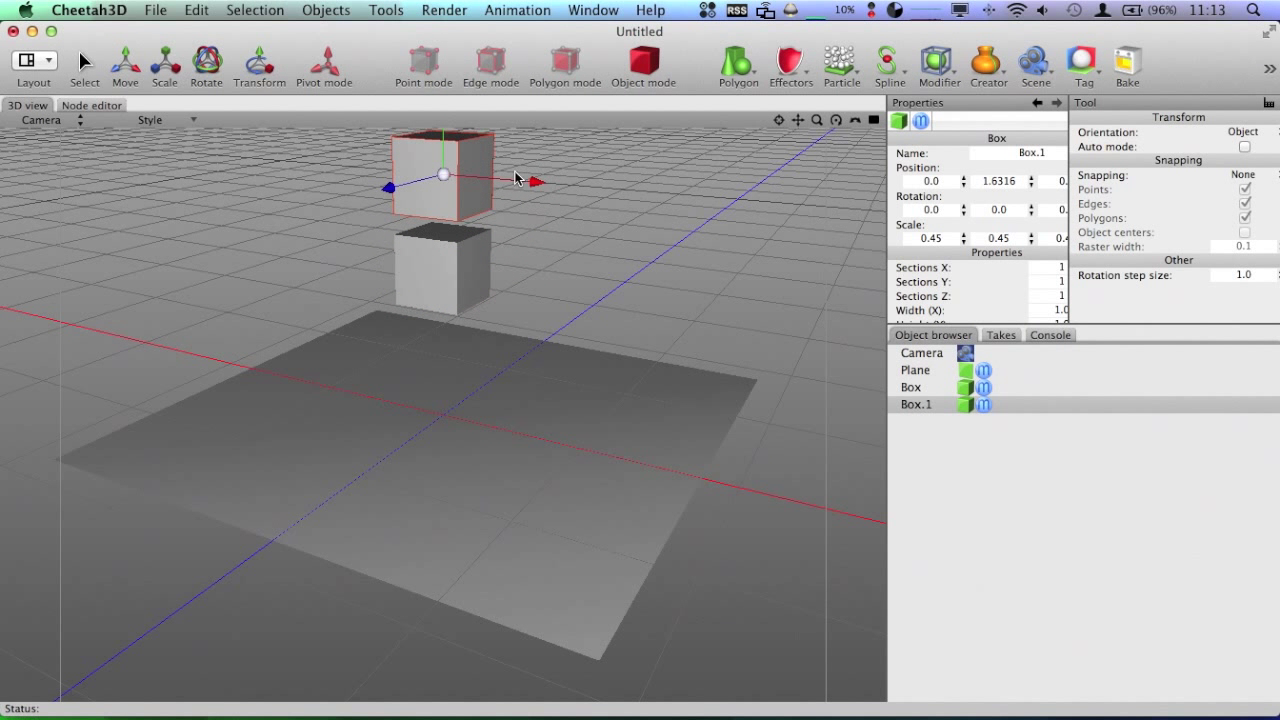
left_click_drag(535, 182, 585, 186)
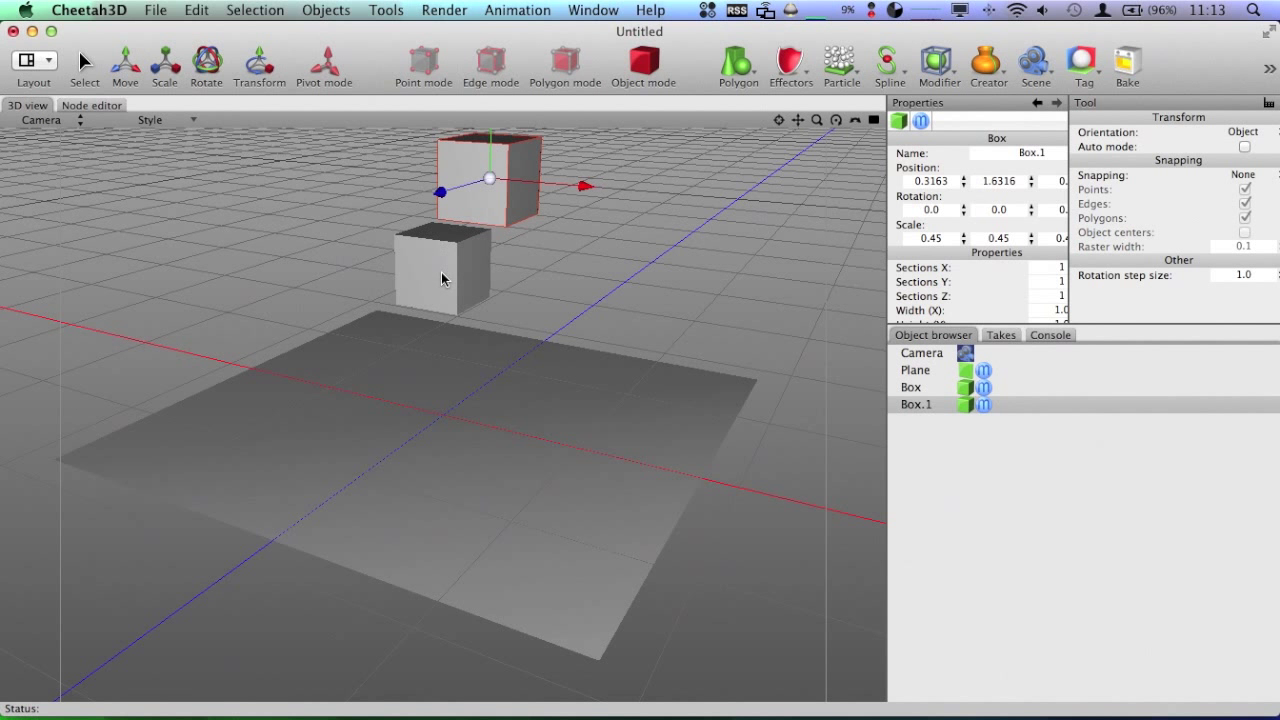
mouse_move(828, 131)
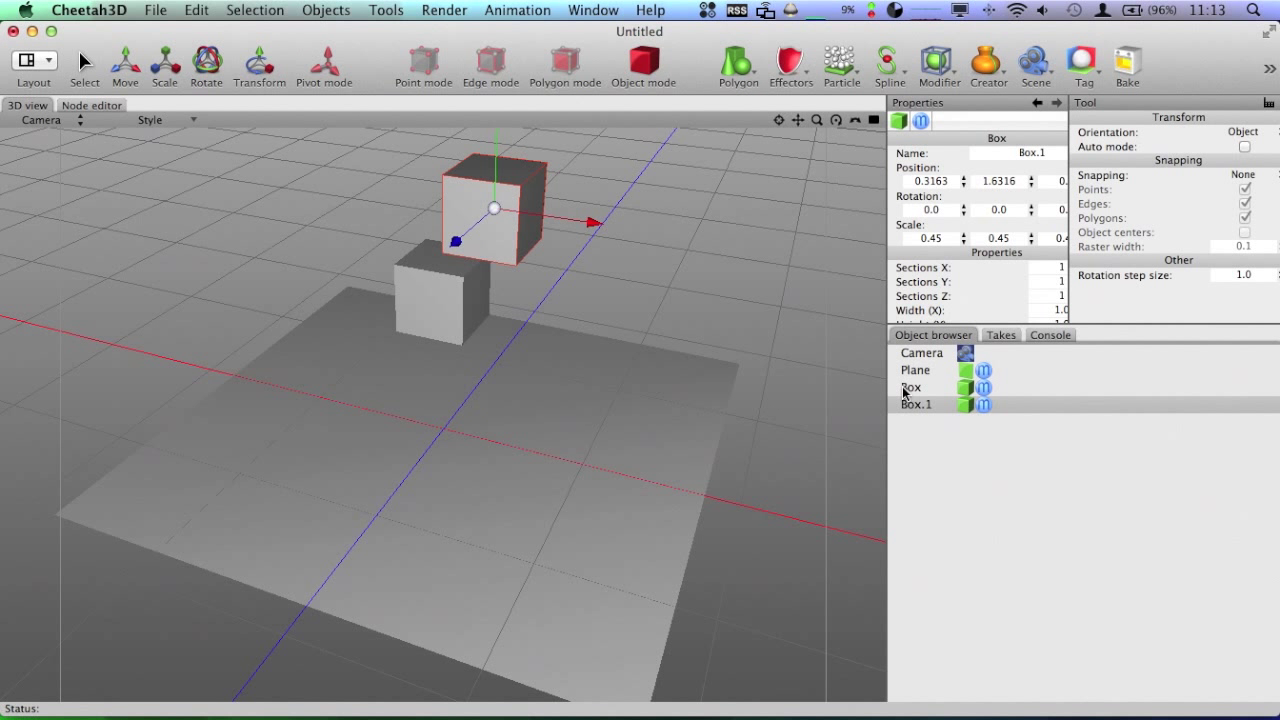
mouse_move(928, 377)
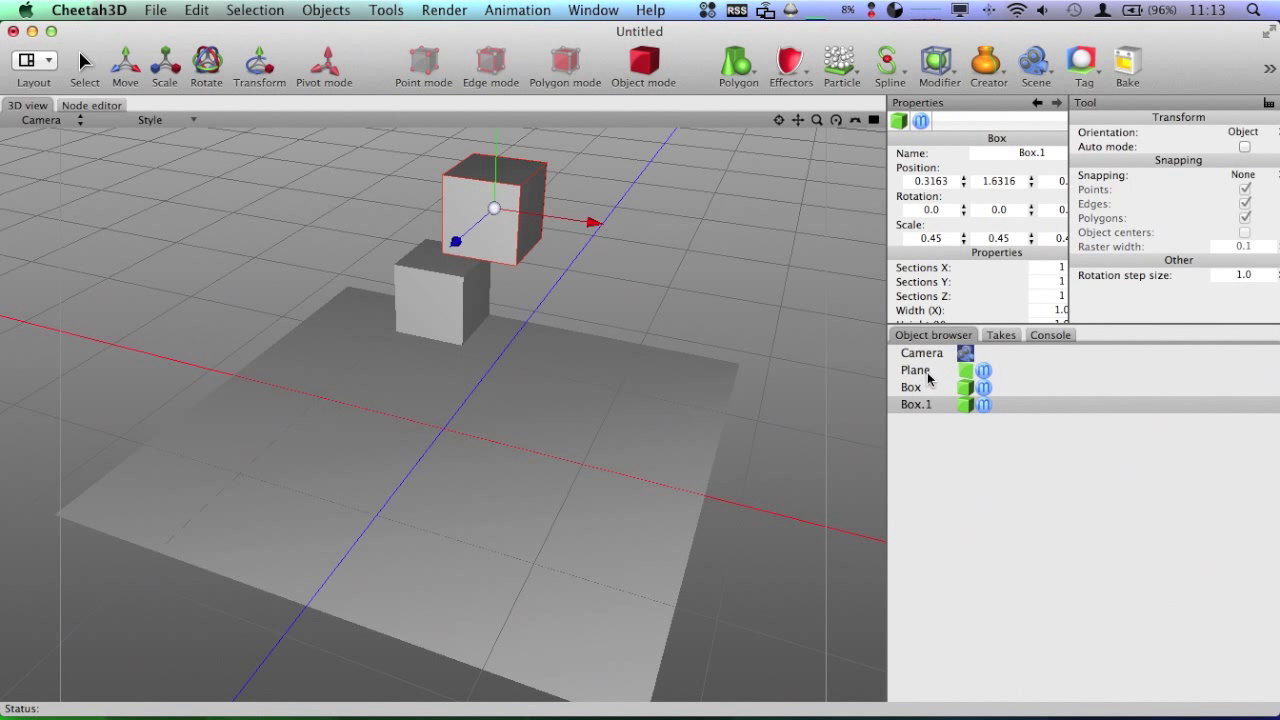
left_click(915, 370)
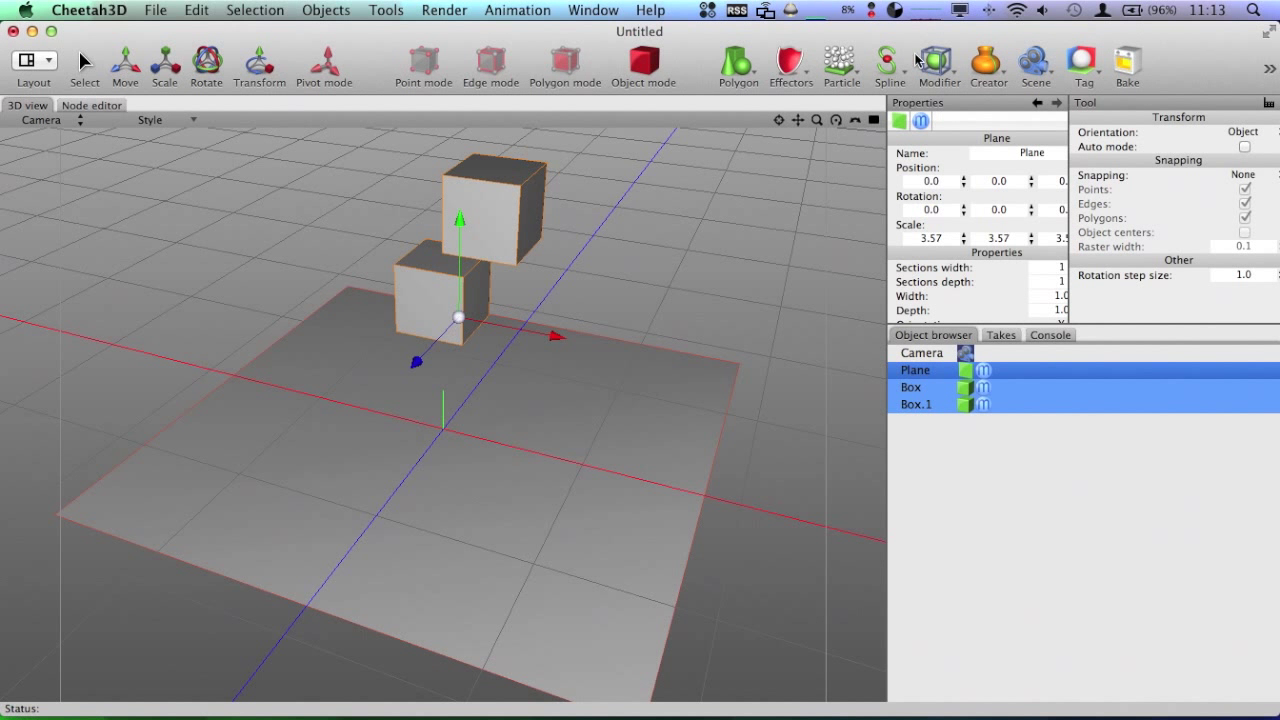
Attach Rigid Body tags to Plane, Box and Box.1, then view a box's settings
left_click(938, 66)
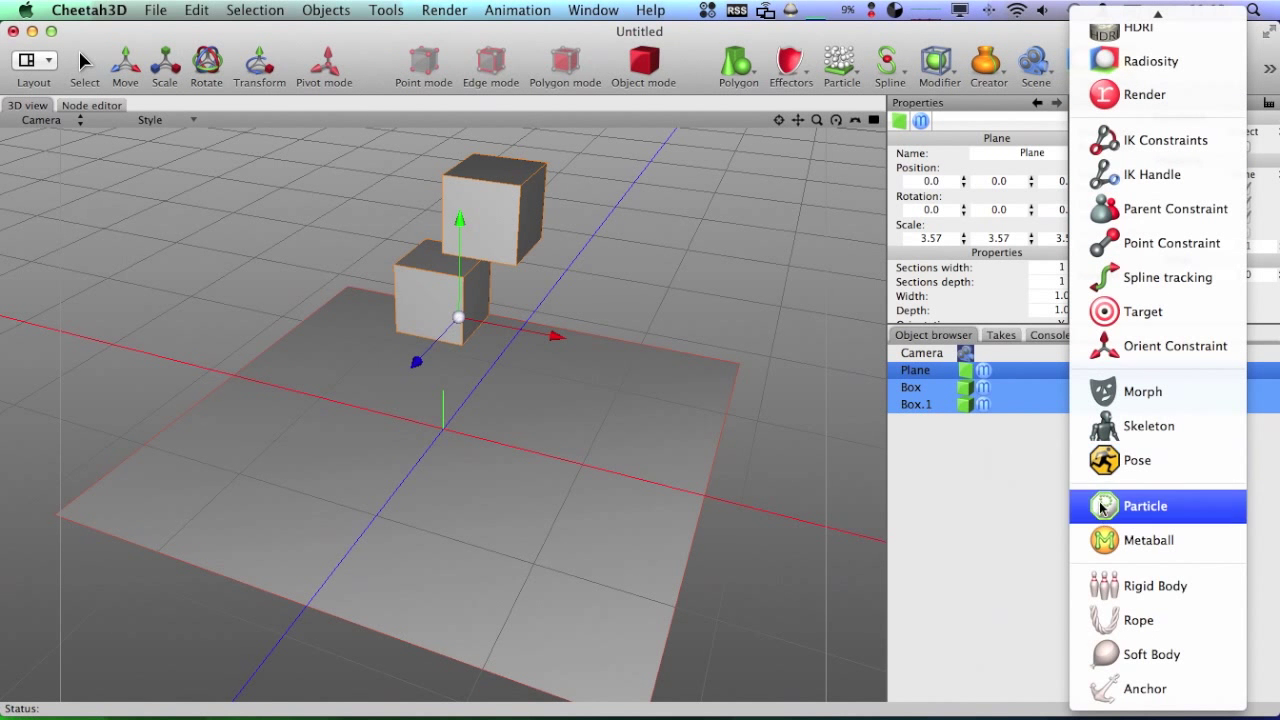
mouse_move(1155, 586)
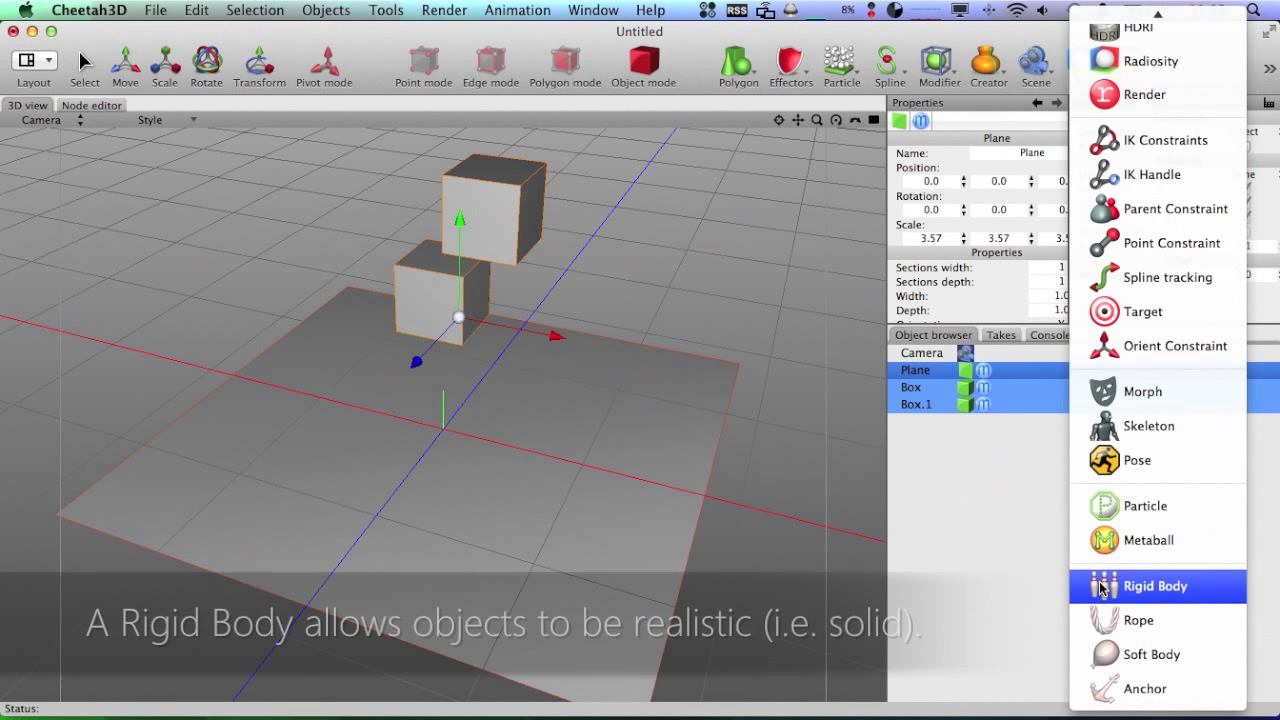
left_click(1155, 586)
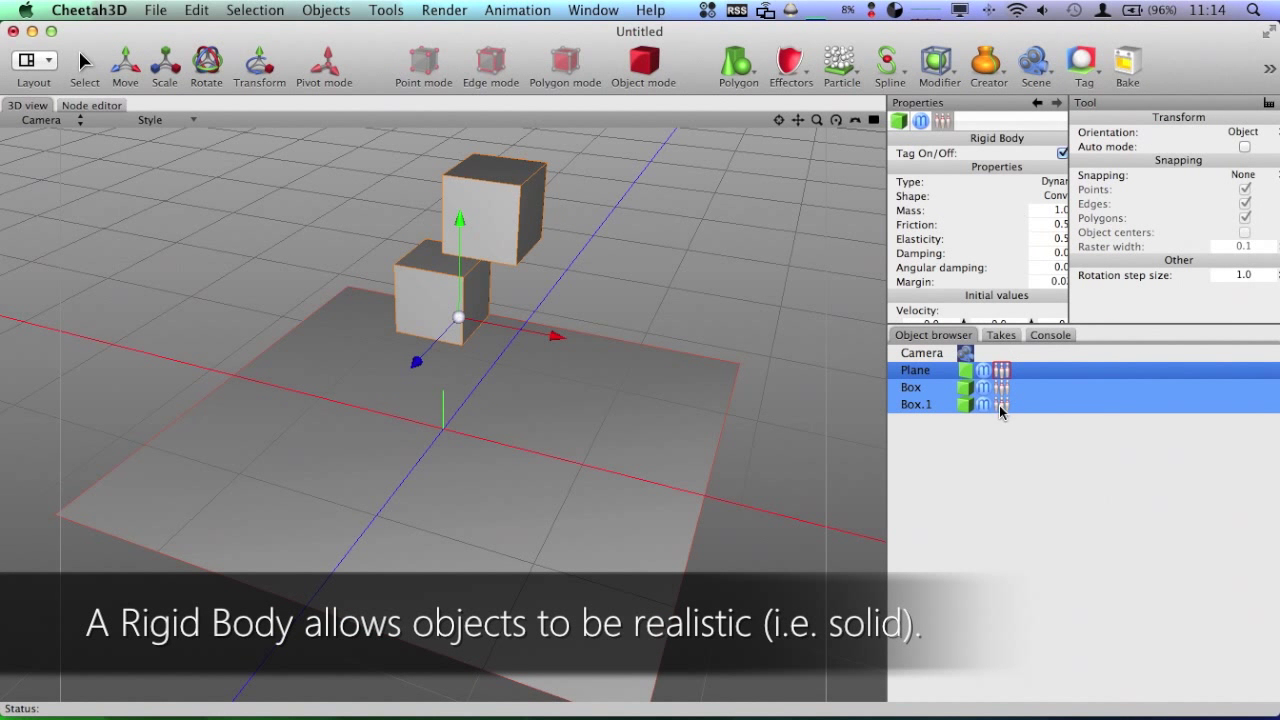
left_click(910, 387)
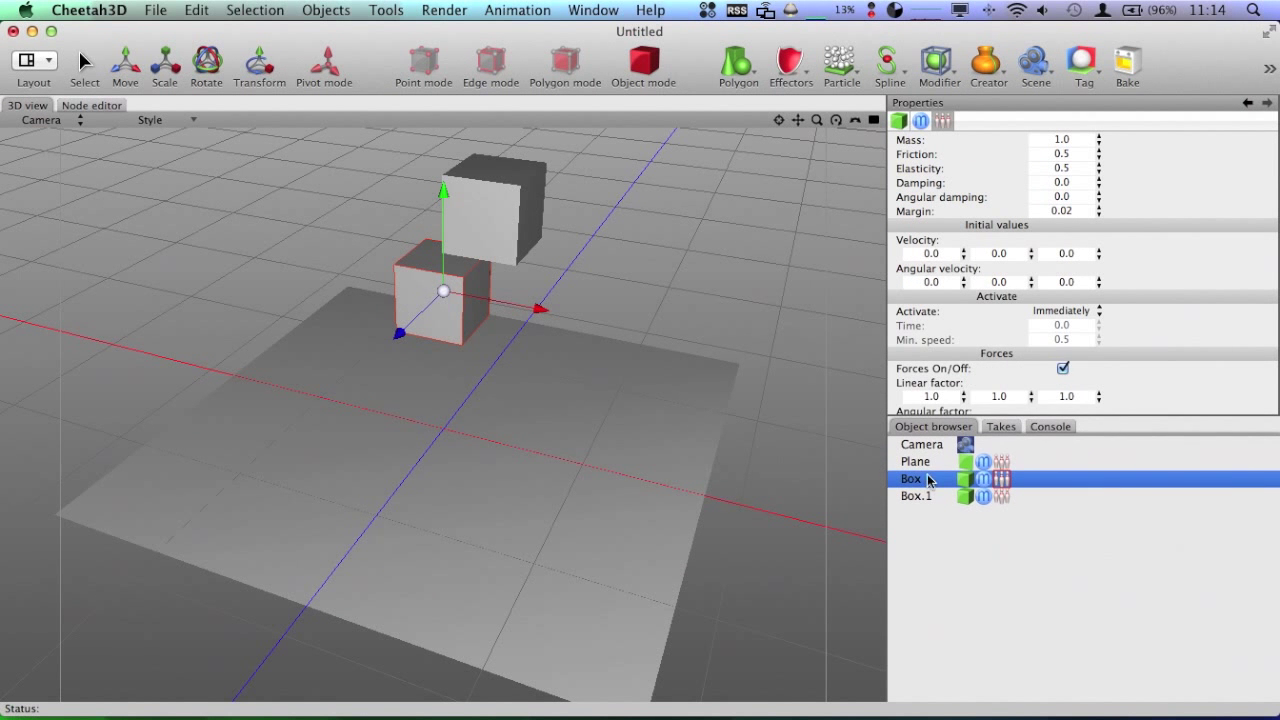
Set all of the Plane rigid body's linear and angular factors to 0.0
left_click(915, 461)
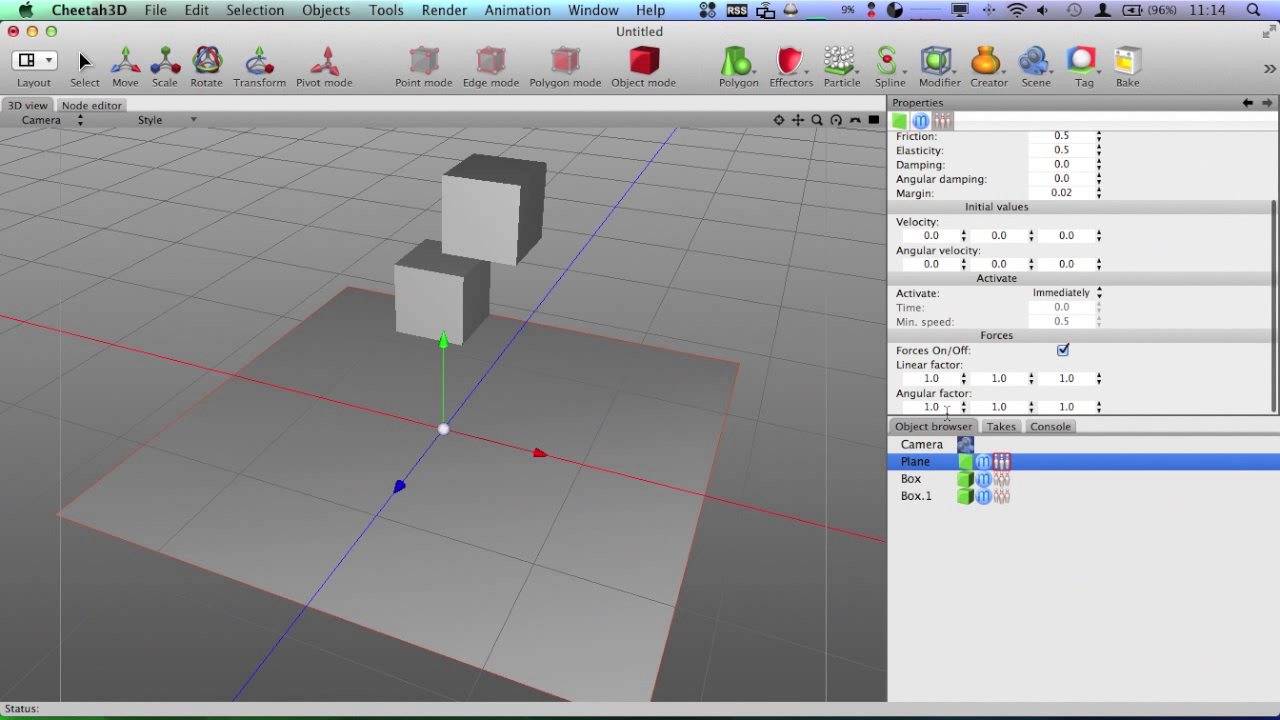
left_click(930, 378)
type("0")
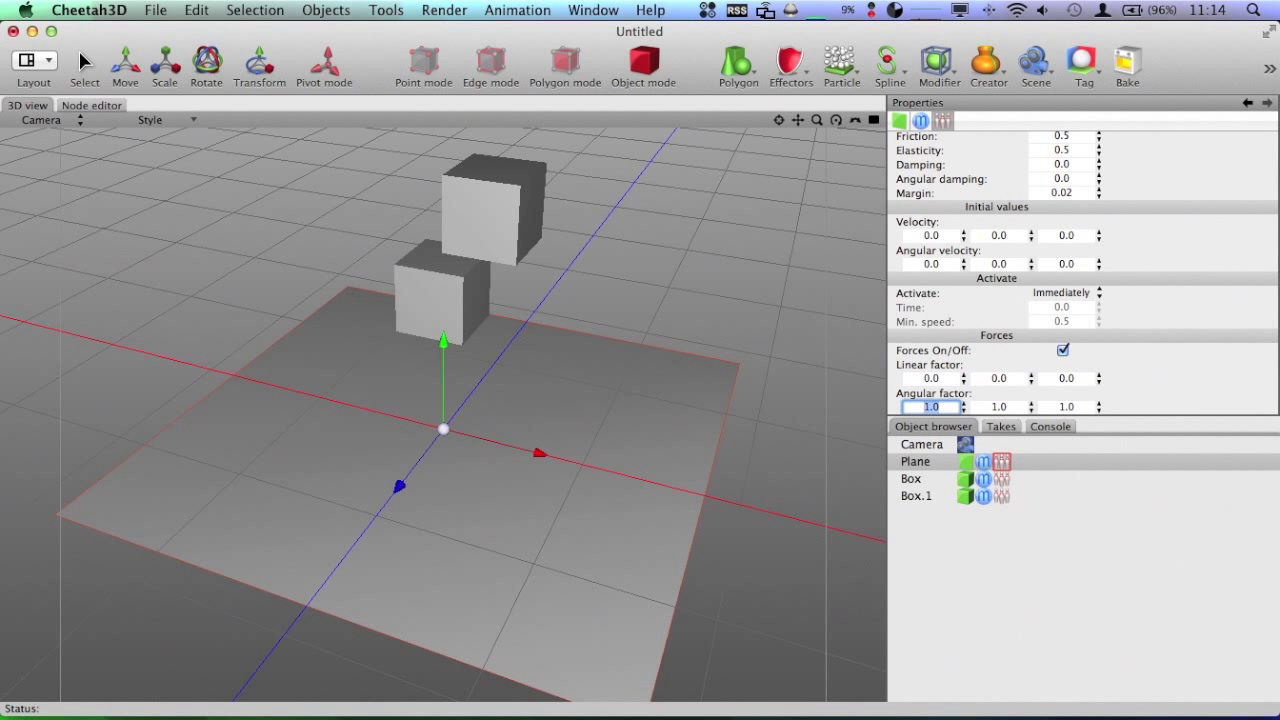
left_click(1067, 406)
type("0")
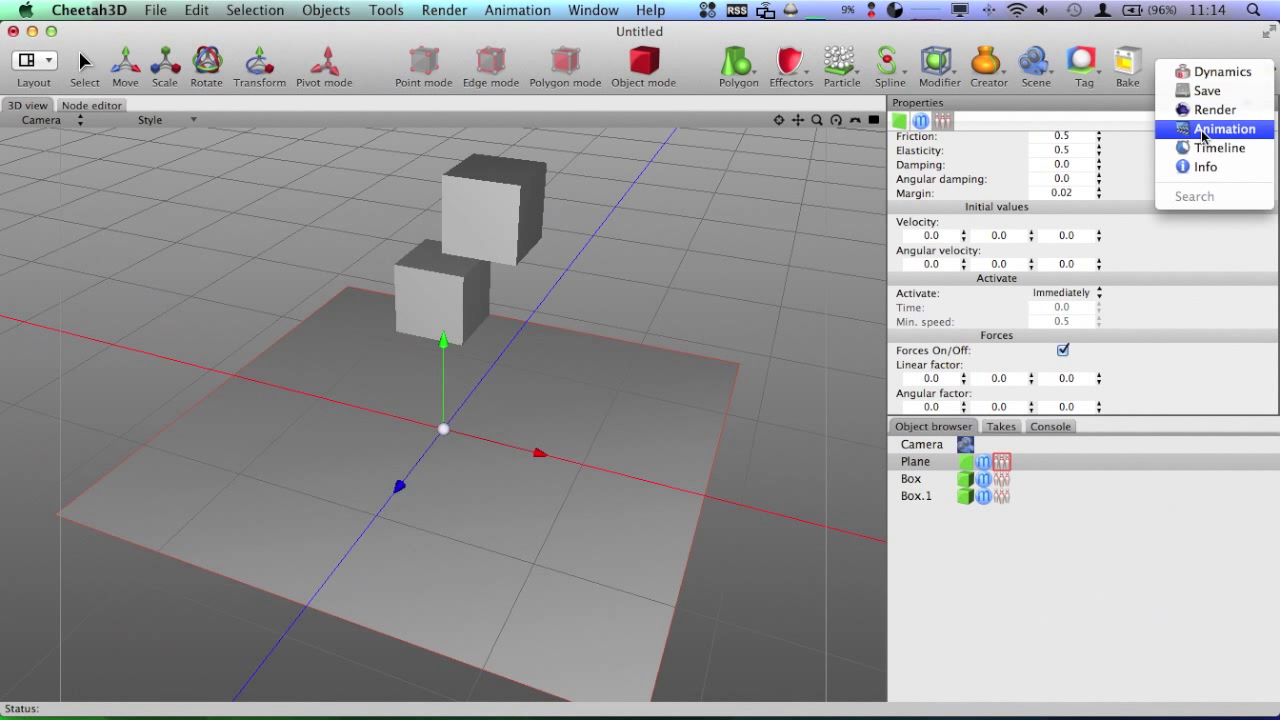
Show the animation timeline, test-play and rewind the box drop, then select the lower box
left_click(1225, 128)
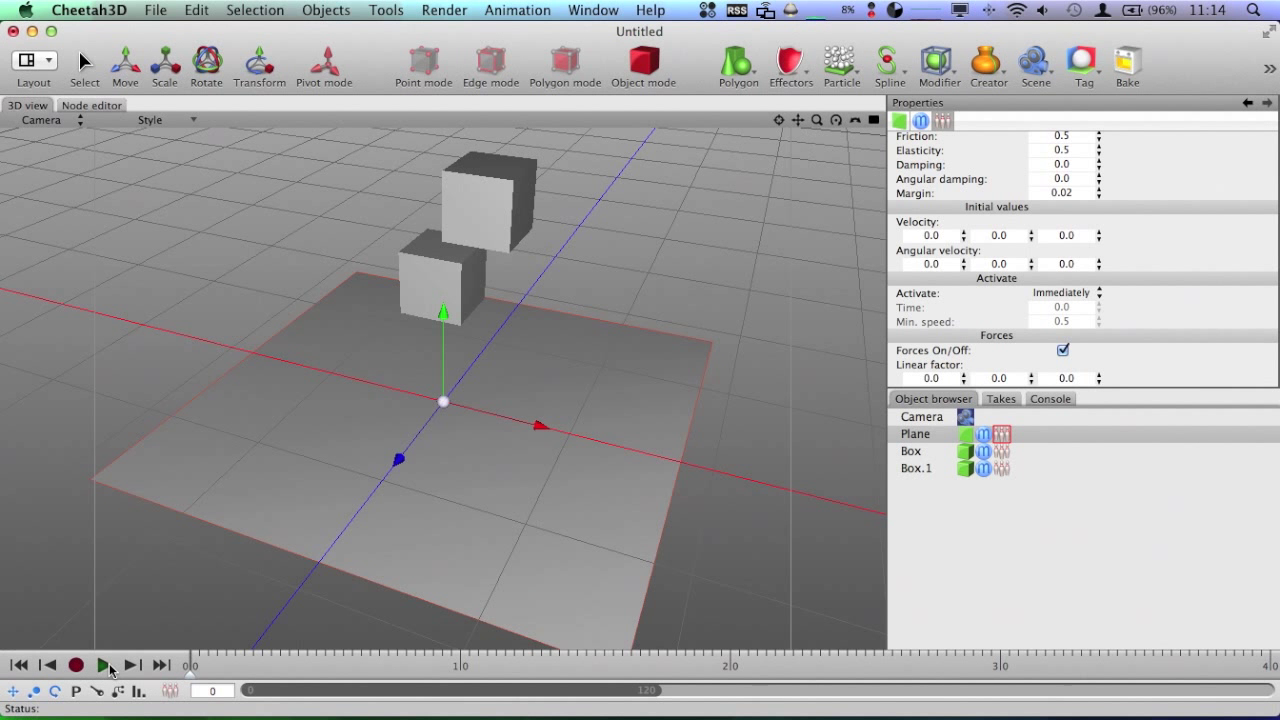
left_click(104, 664)
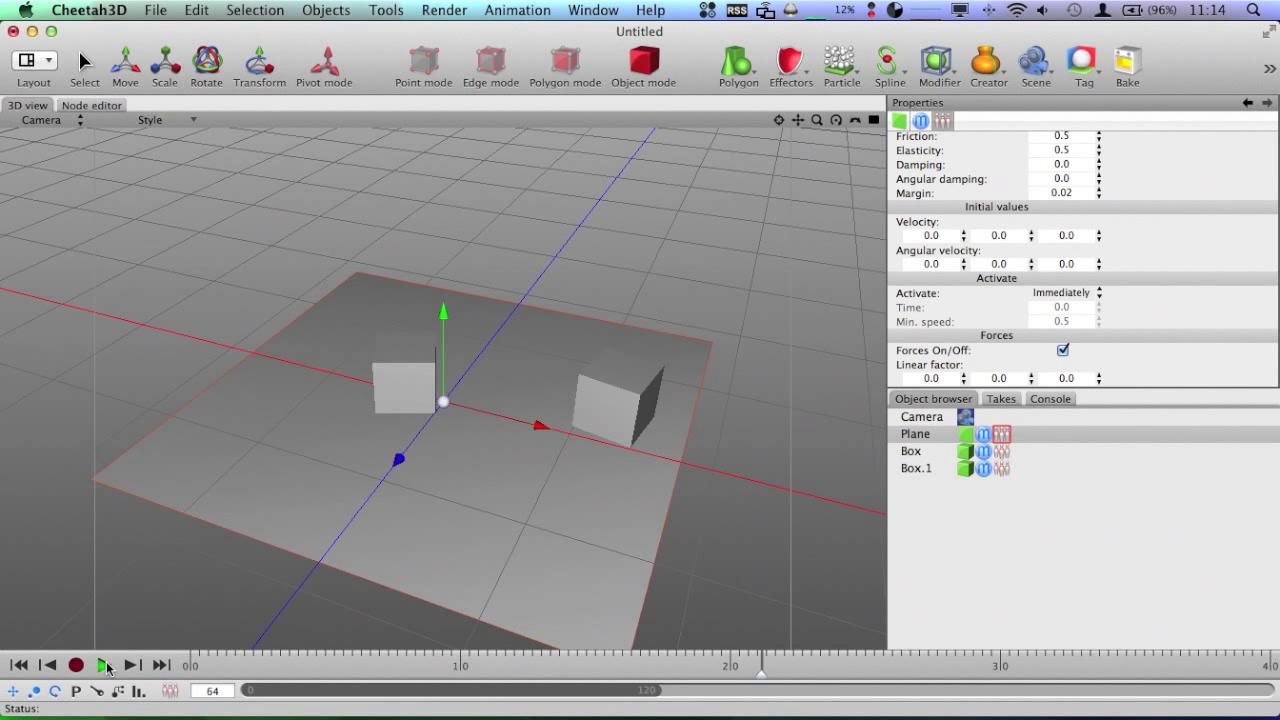
left_click(104, 664)
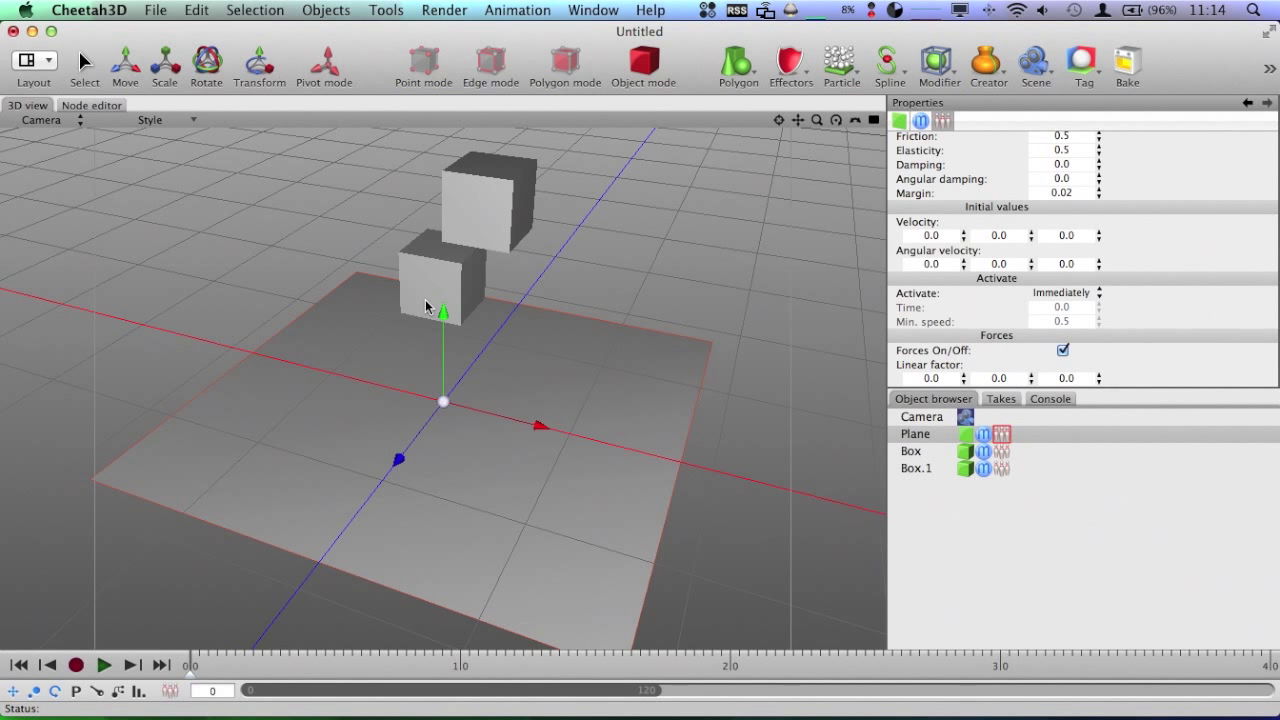
left_click(916, 468)
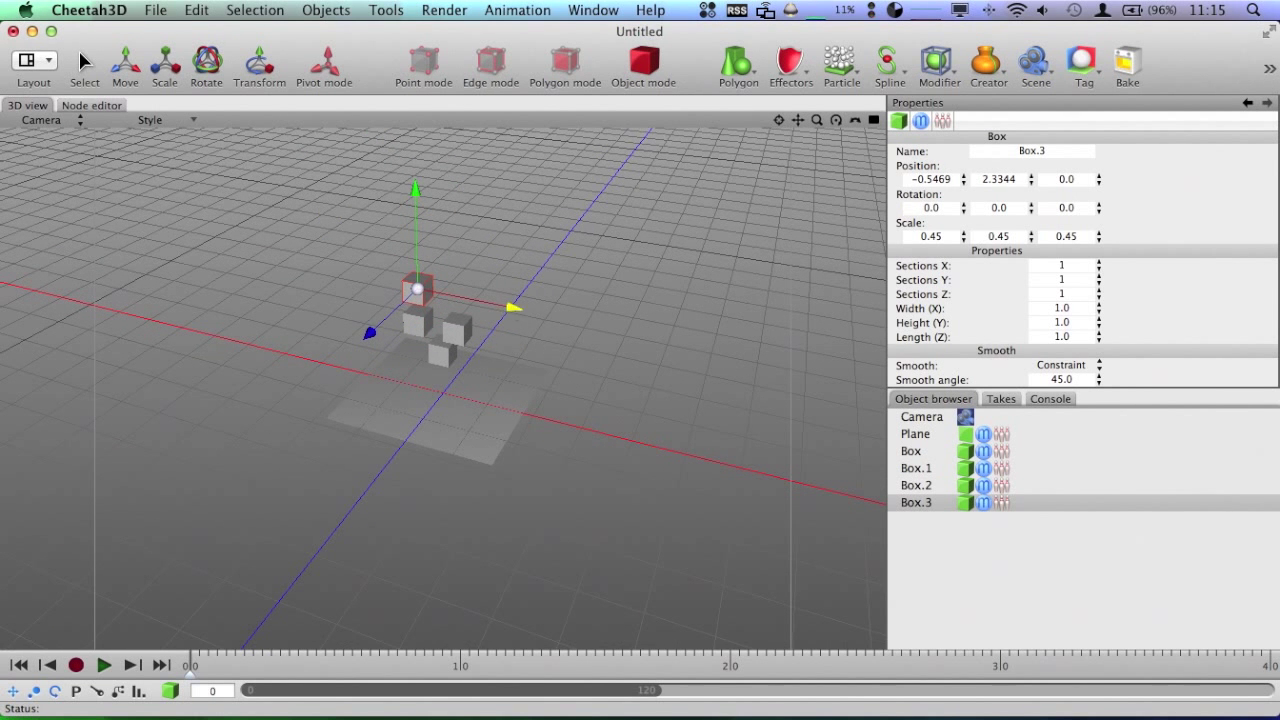
Add a ball, raise it above the boxes, and give it a Rigid Body tag
left_click(738, 65)
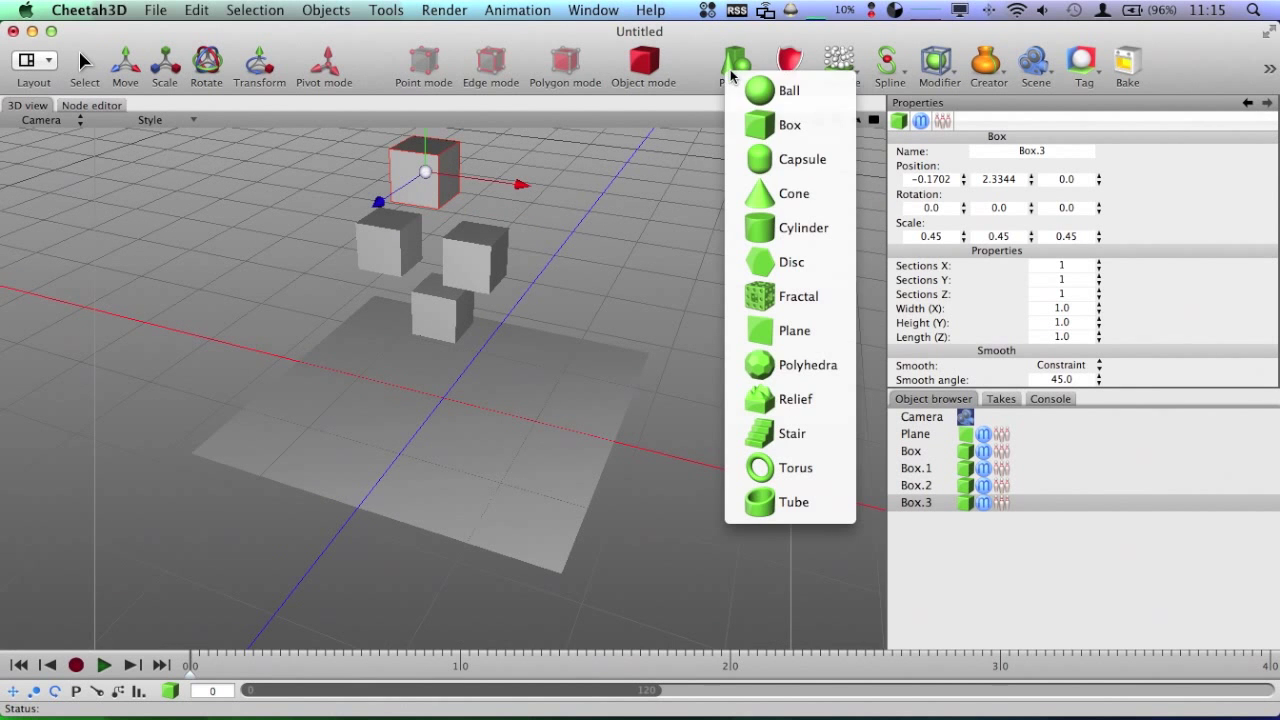
left_click(789, 90)
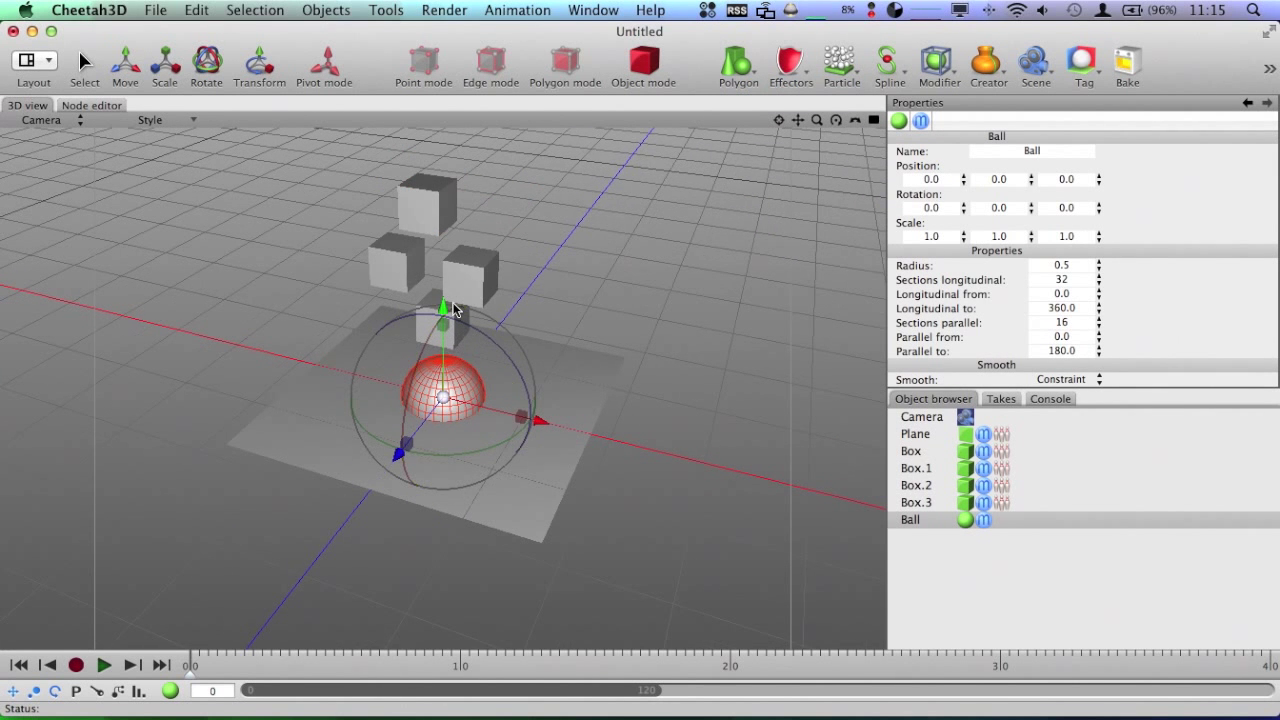
left_click_drag(442, 305, 442, 160)
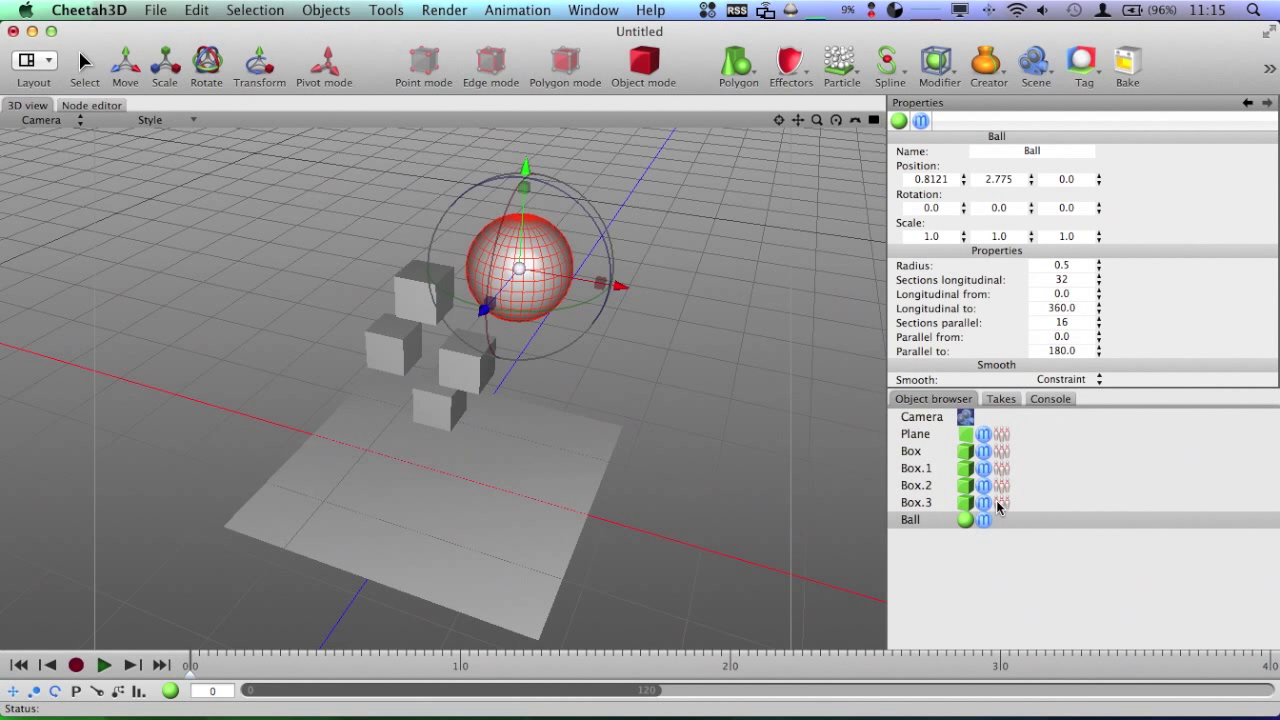
left_click(910, 519)
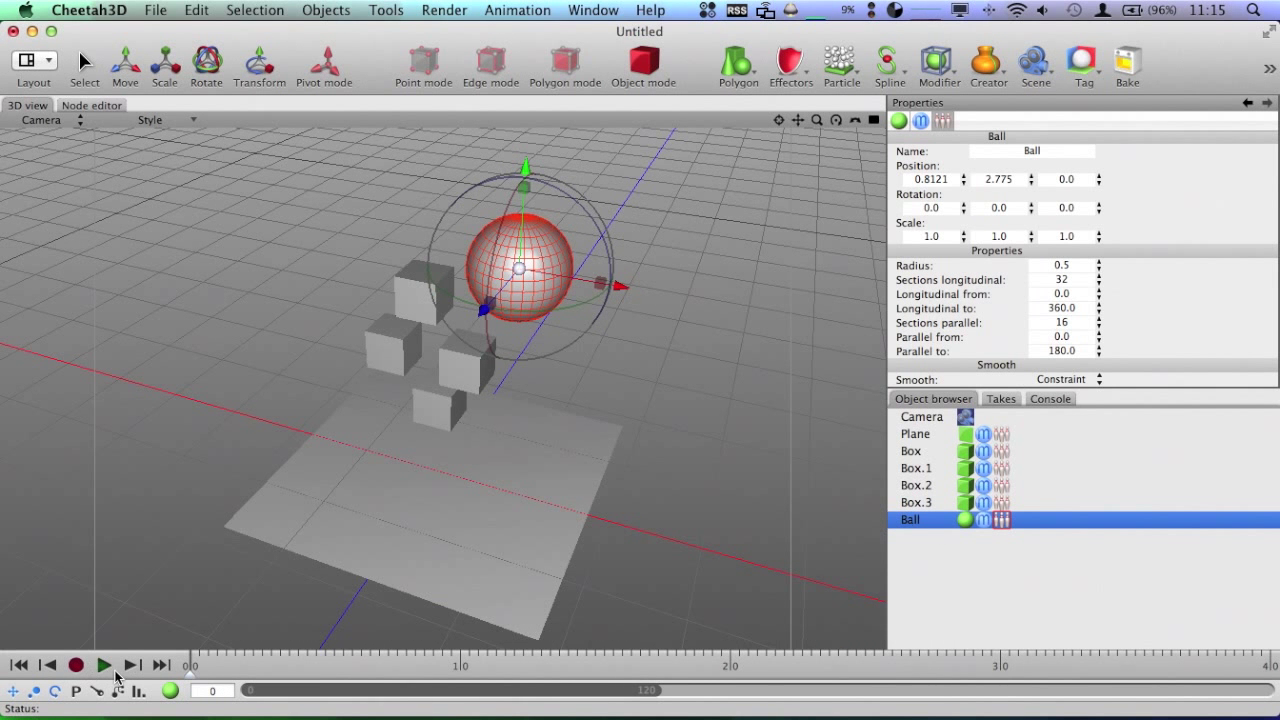
Replay and stop the simulation, select a box in the Object browser, and play again
left_click(104, 664)
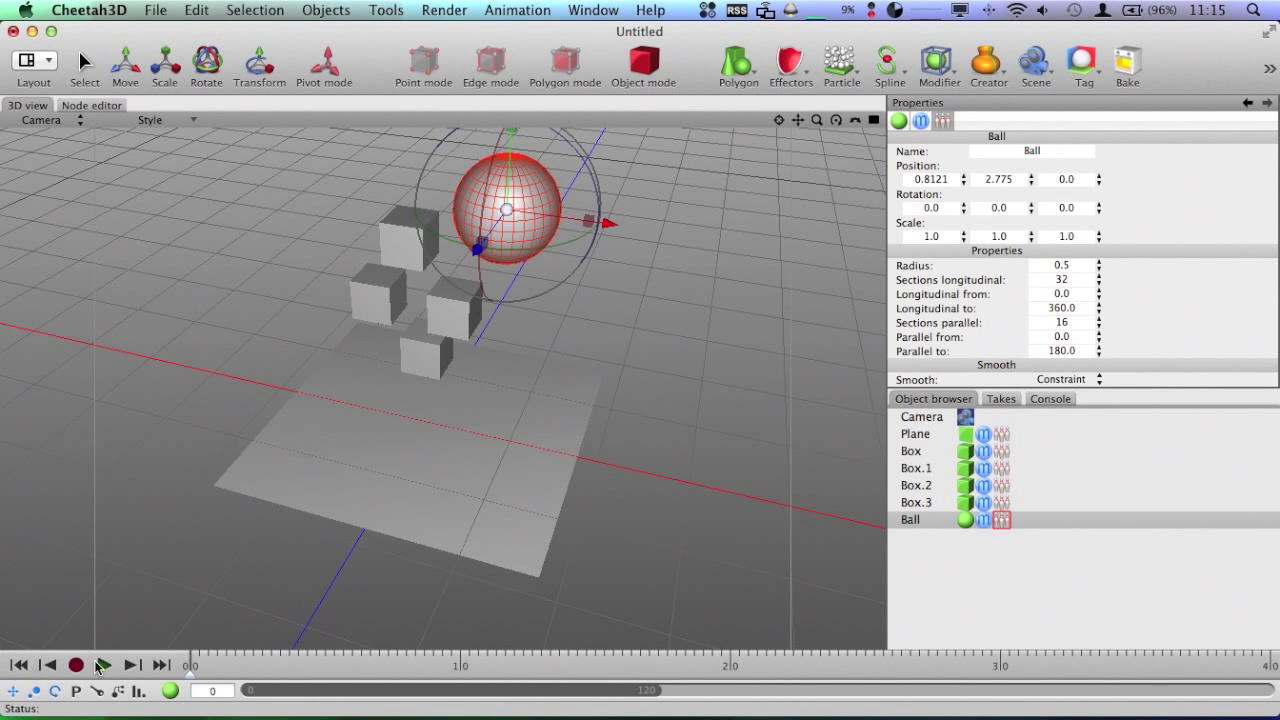
left_click(104, 664)
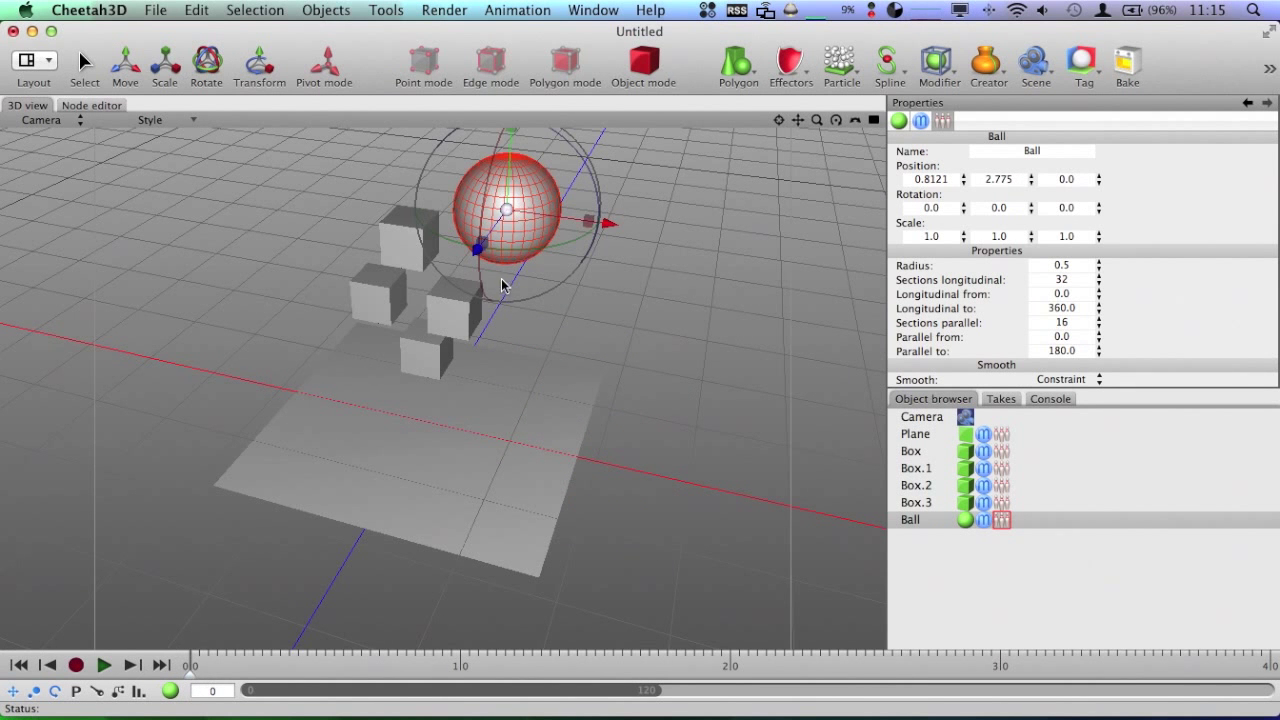
left_click(915, 468)
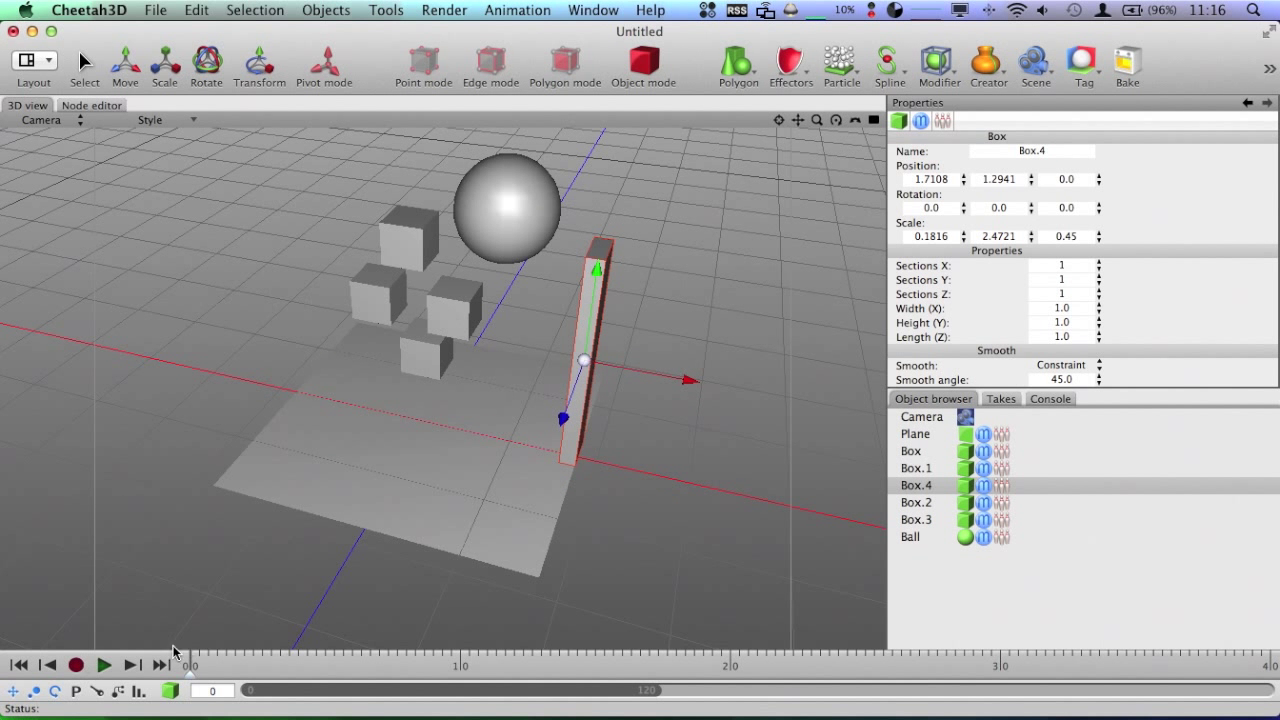
left_click(104, 664)
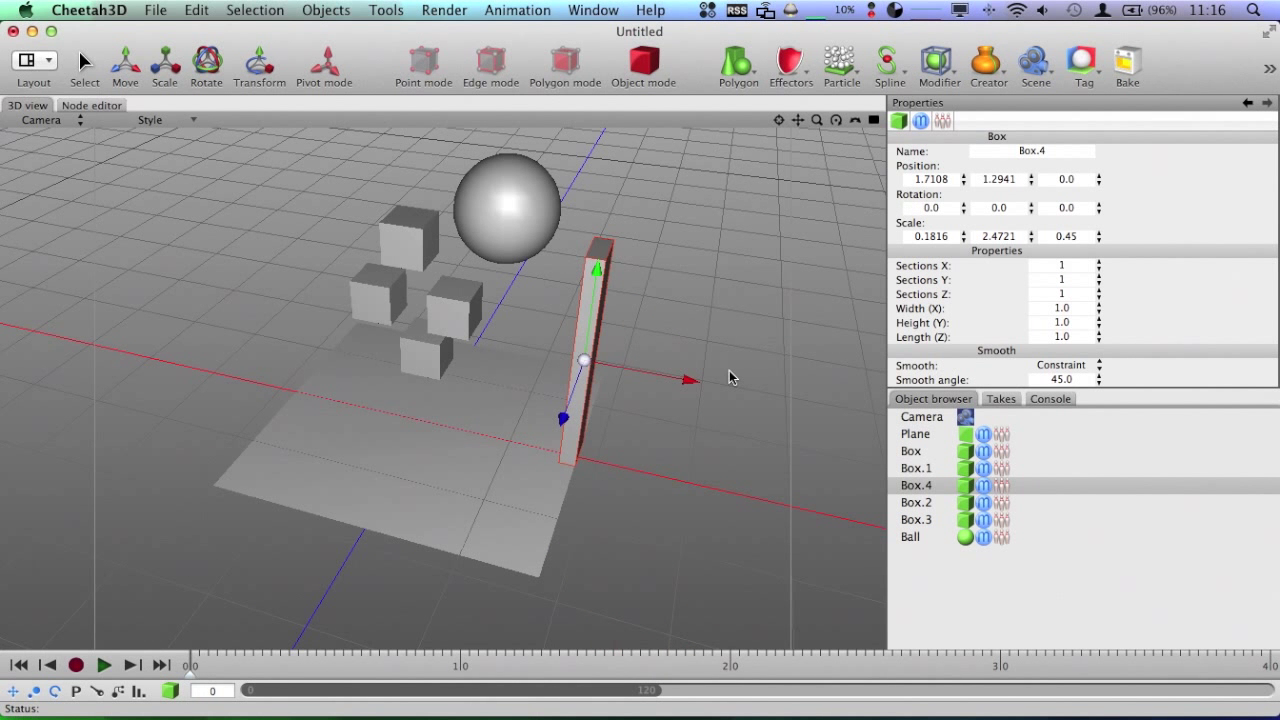
mouse_move(998, 488)
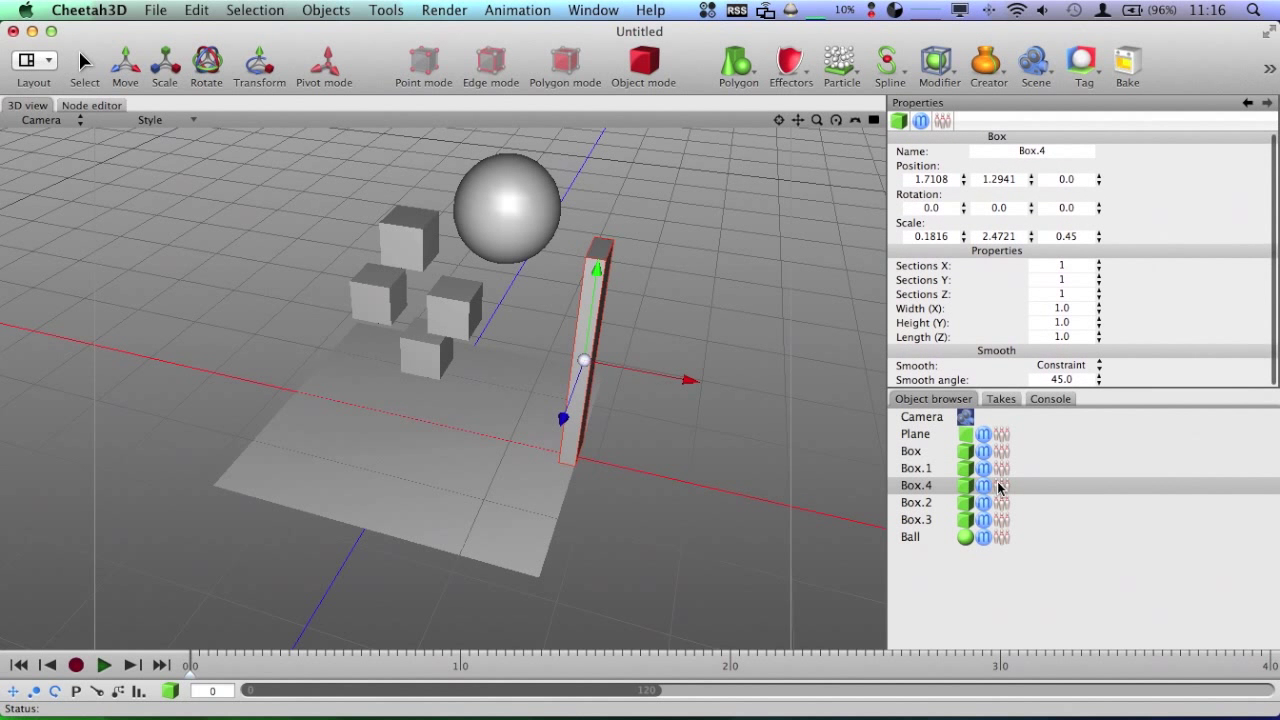
Open Box.4's Rigid Body settings and set its mass to 0
left_click(1013, 485)
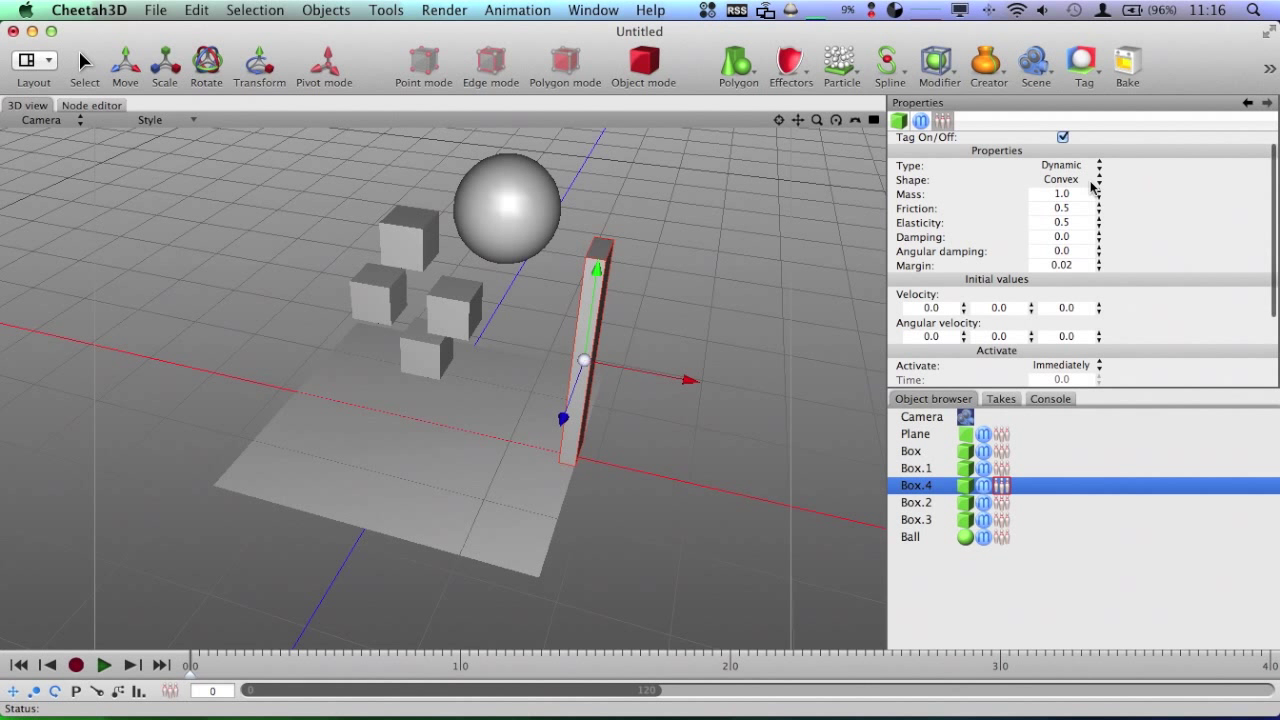
left_click(1100, 197)
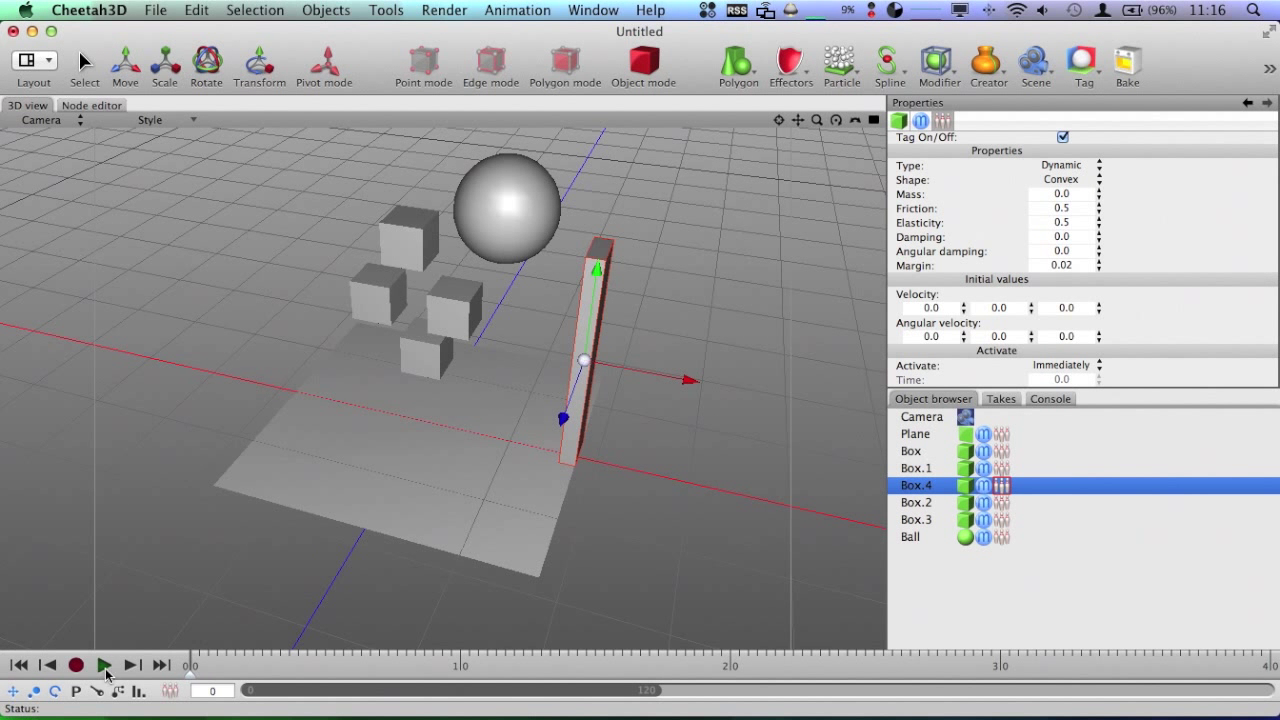
Test-play the simulation with Box.4 at mass 0, then at 3.38
left_click(104, 664)
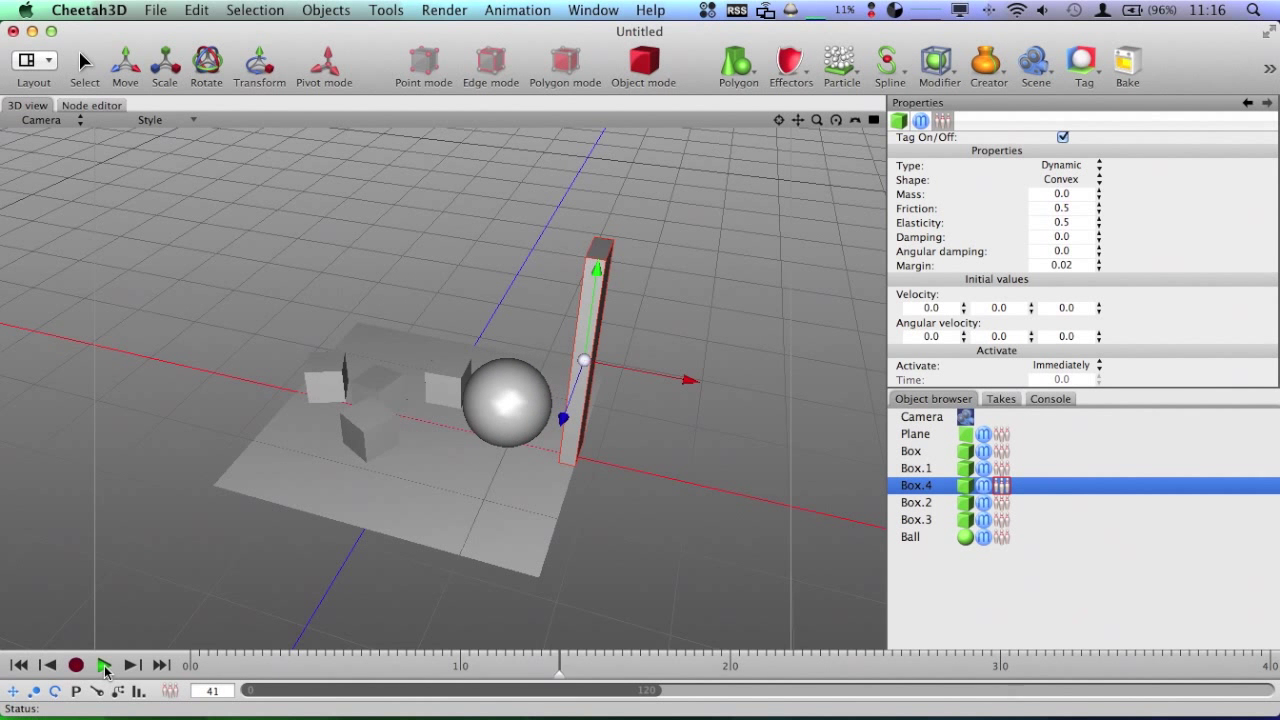
left_click(104, 664)
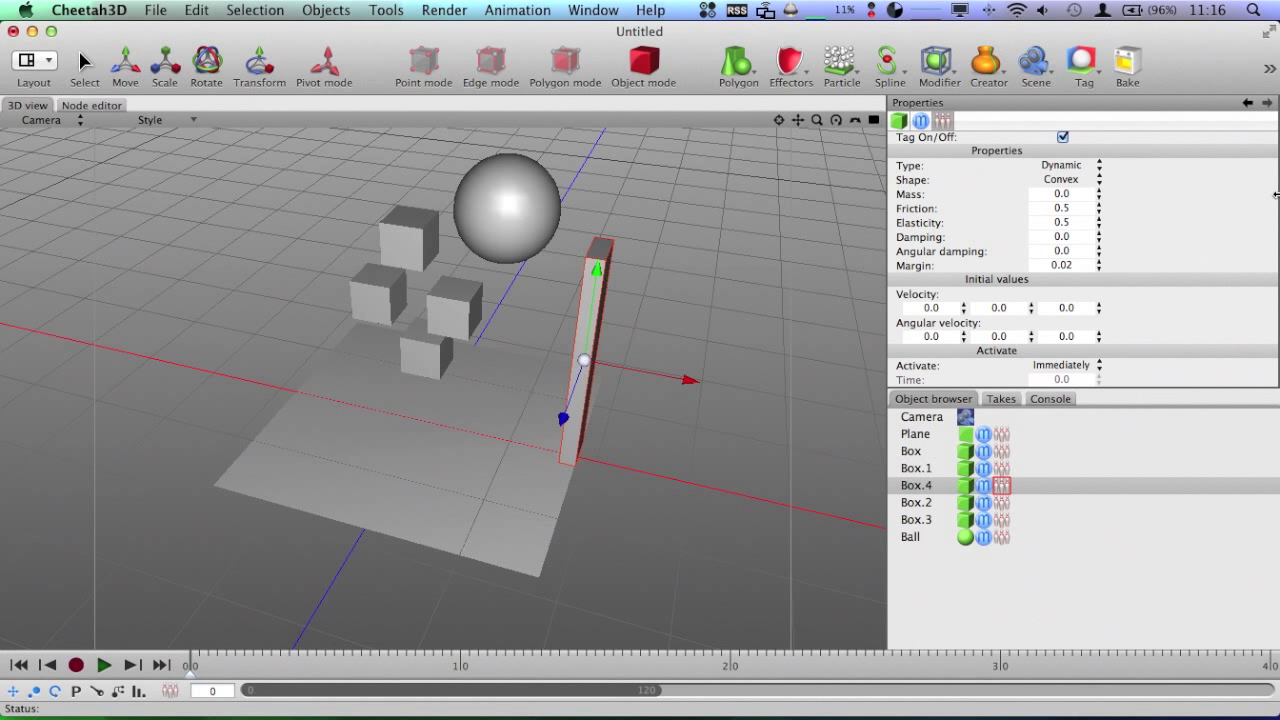
mouse_move(1157, 186)
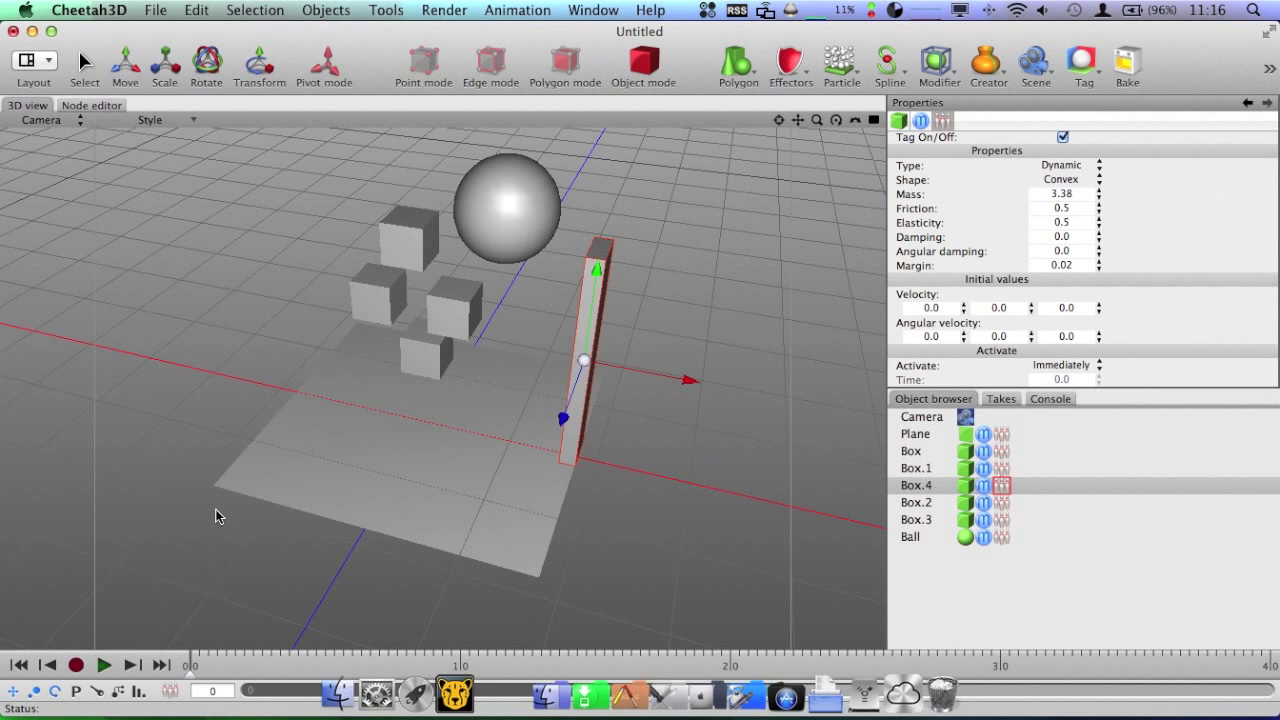
left_click(104, 664)
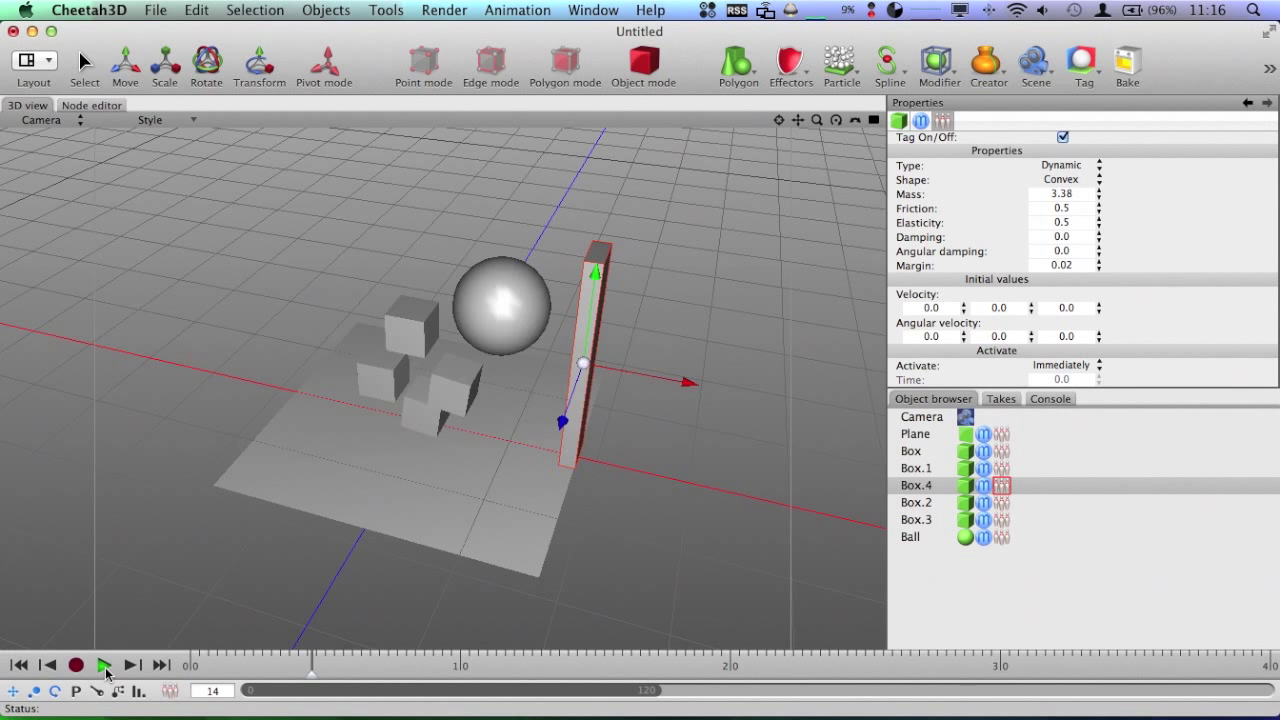
left_click(103, 664)
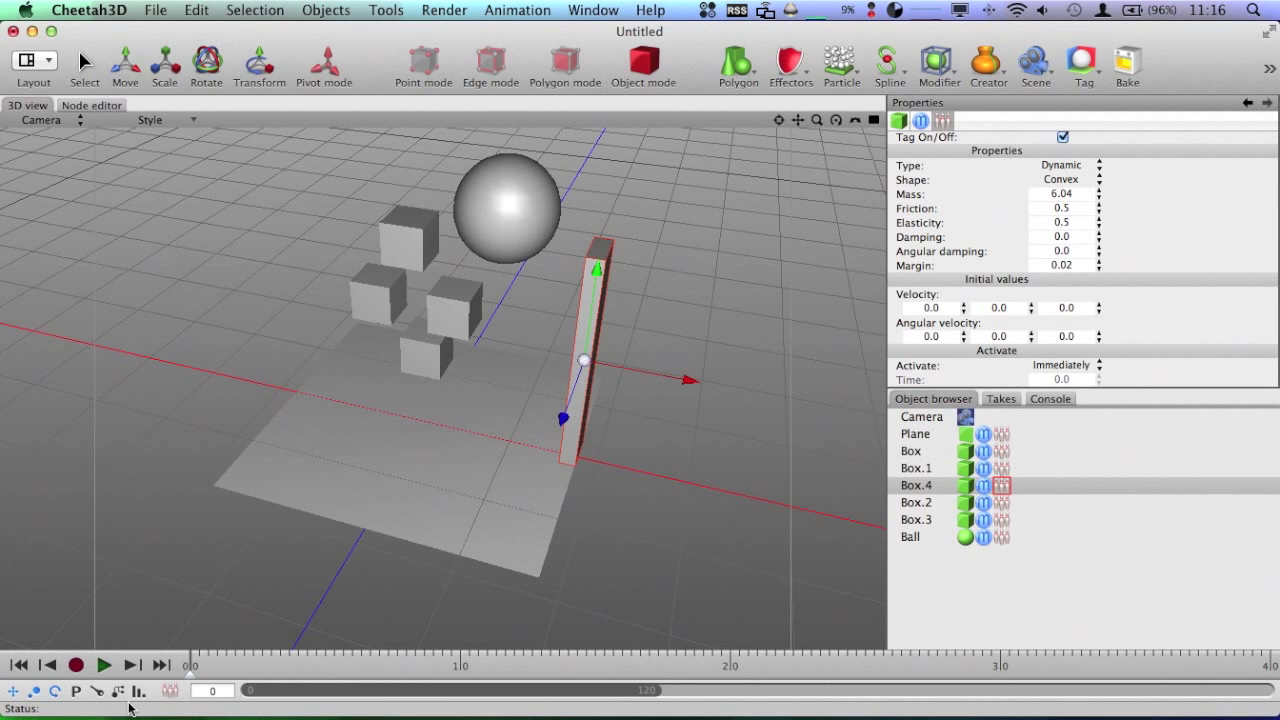
Run the simulation with Box.4 at mass 6.04 and rewind to the first frame
left_click(104, 664)
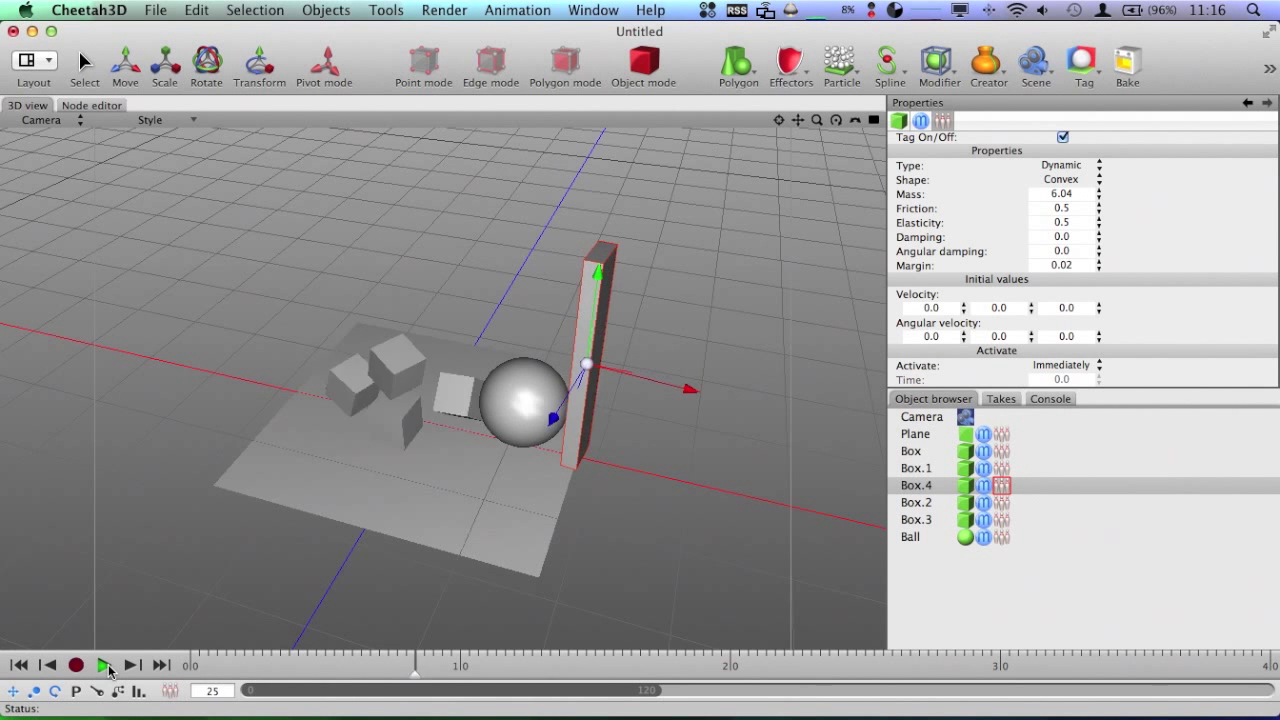
left_click(103, 664)
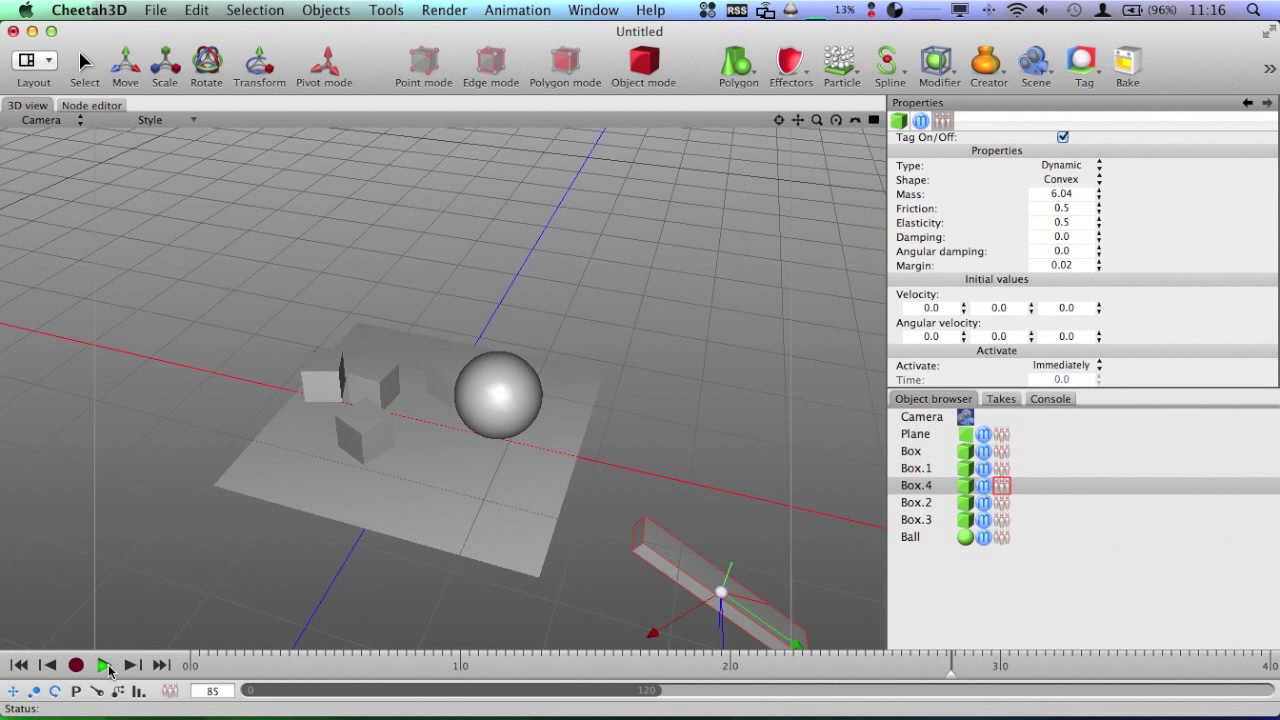
left_click(47, 664)
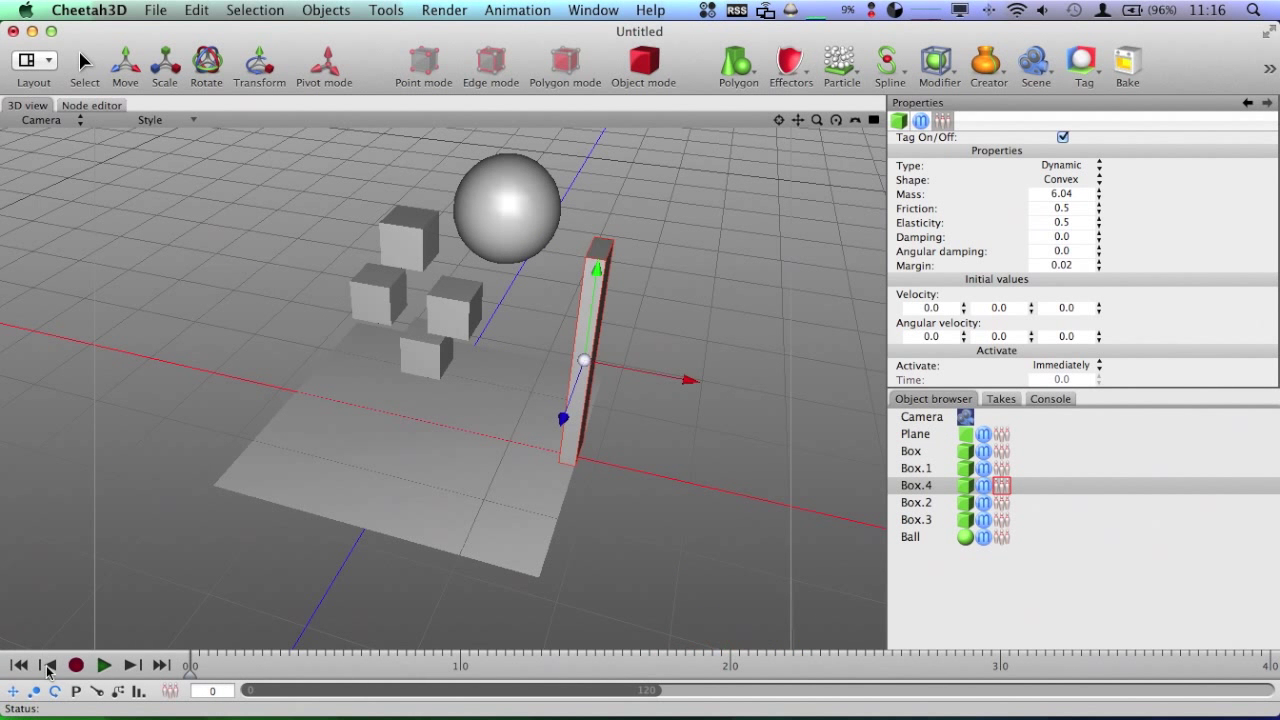
left_click(915, 433)
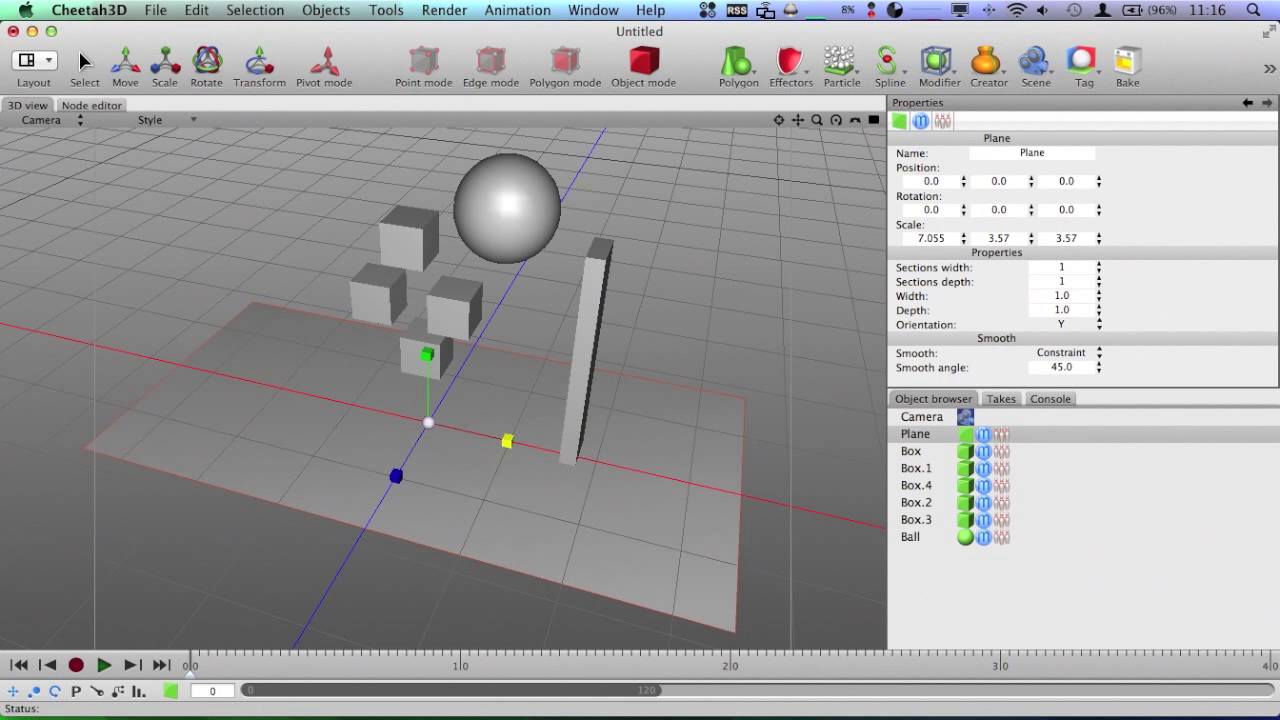
Enlarge the ground plane, set Box.4's rigid body mass to 1.0, and rerun the simulation
left_click(104, 663)
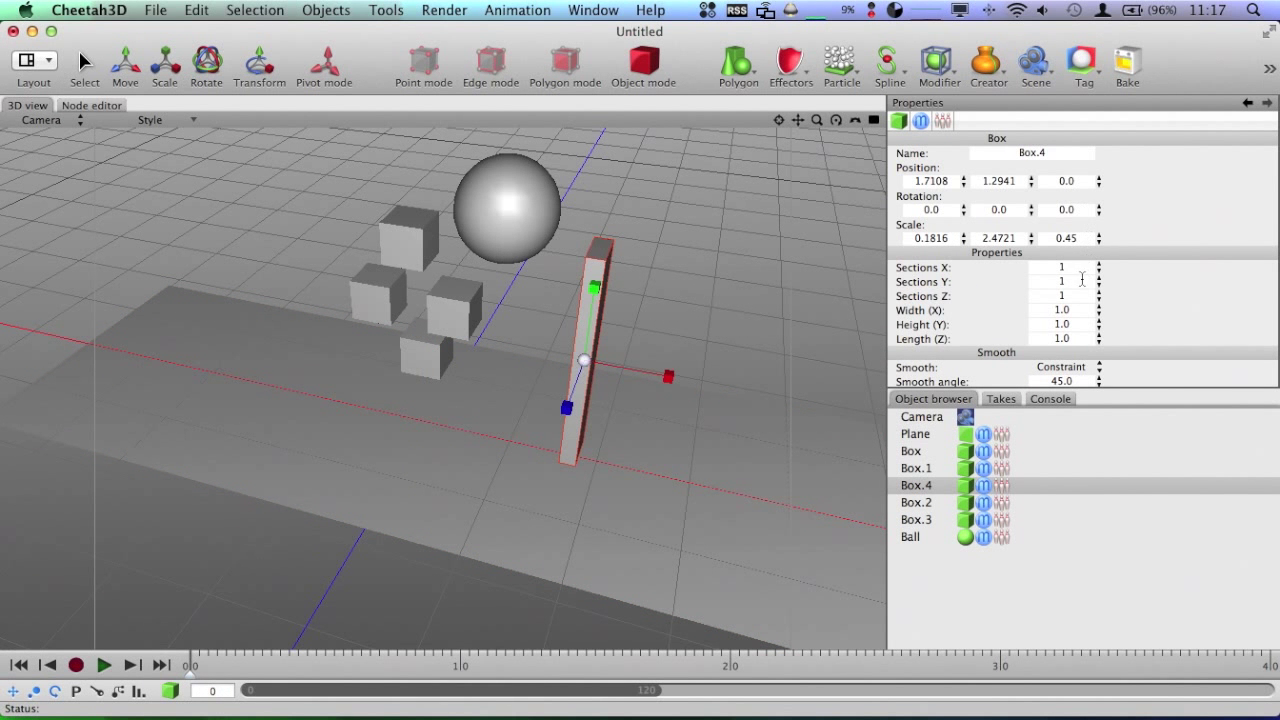
left_click(920, 120)
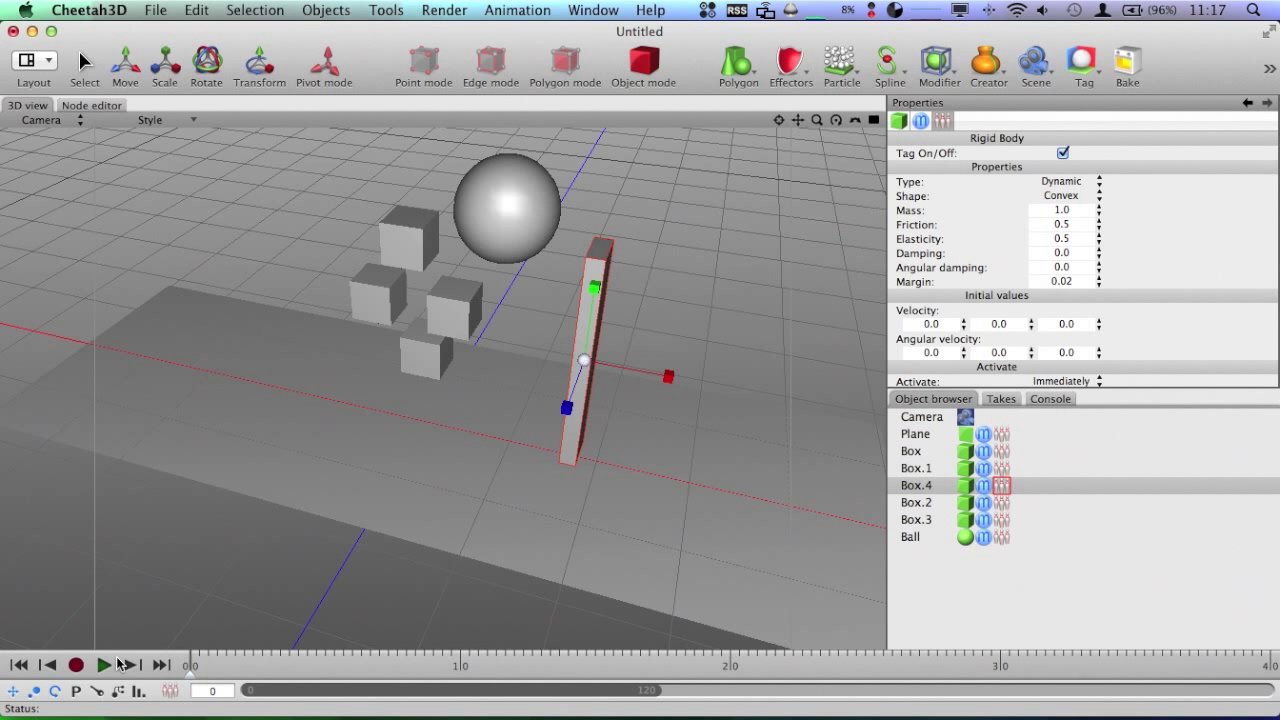
left_click(104, 664)
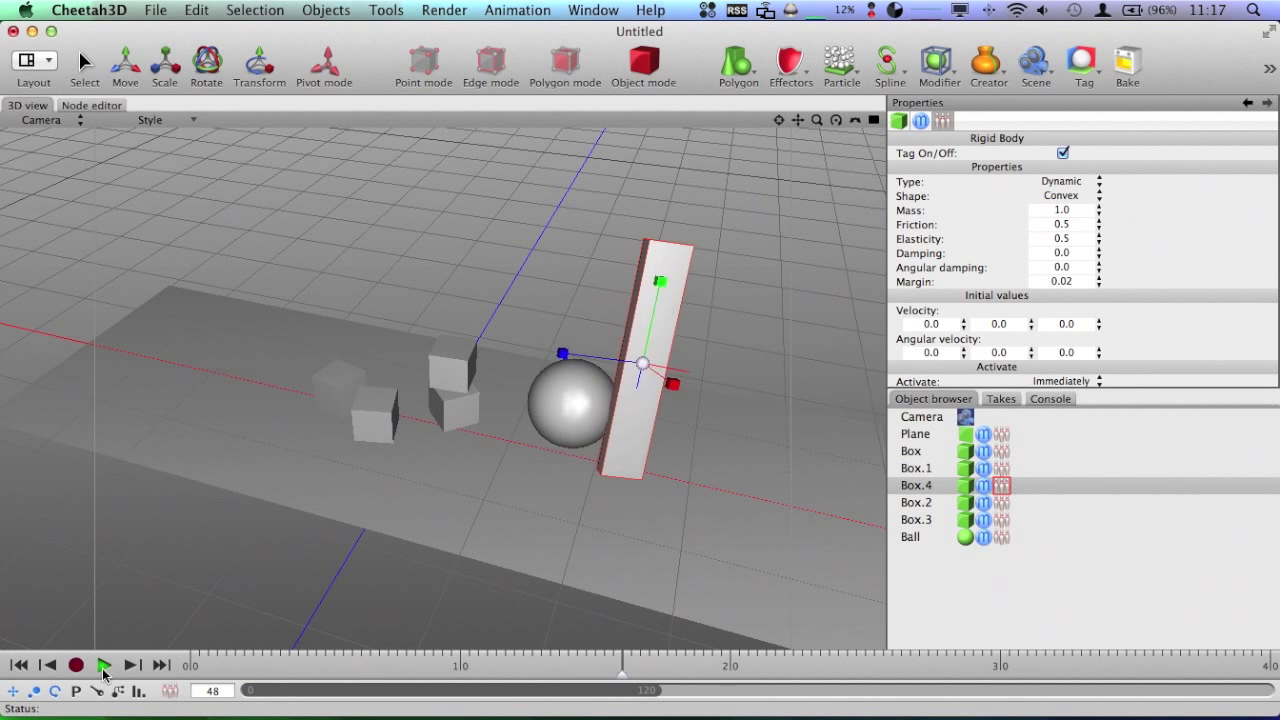
left_click(104, 664)
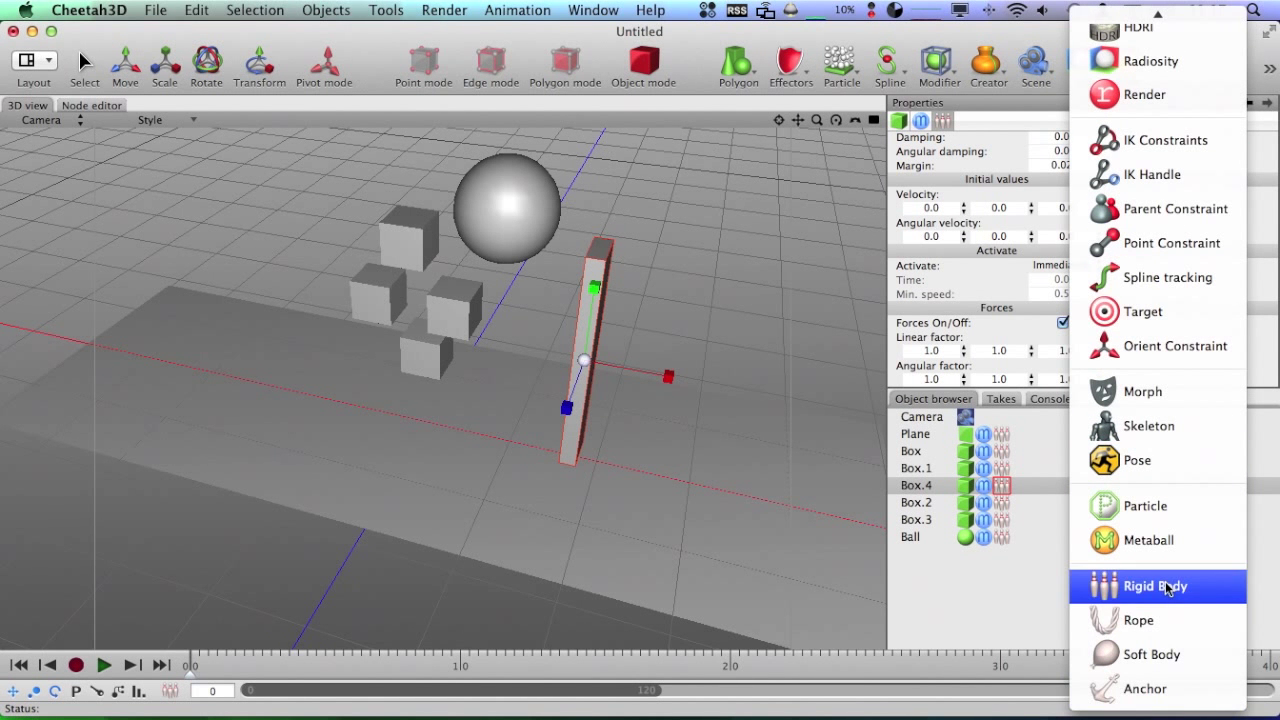
mouse_move(1150, 654)
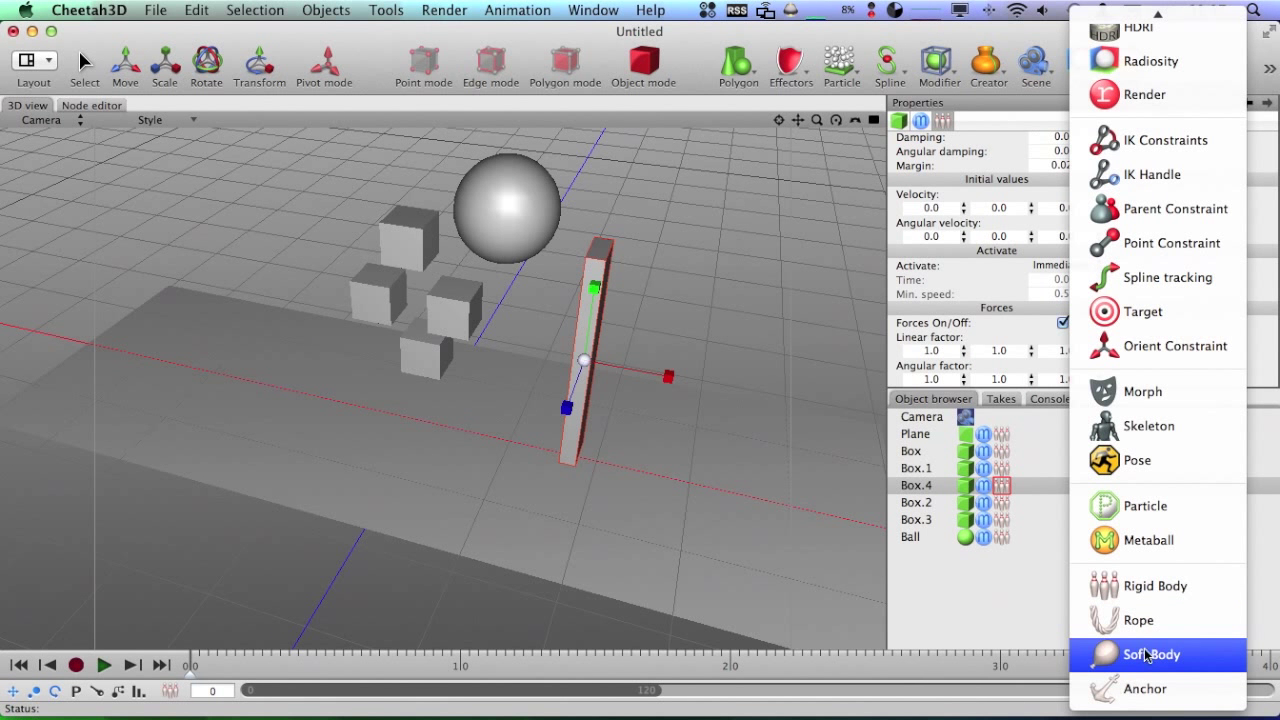
mouse_move(995, 570)
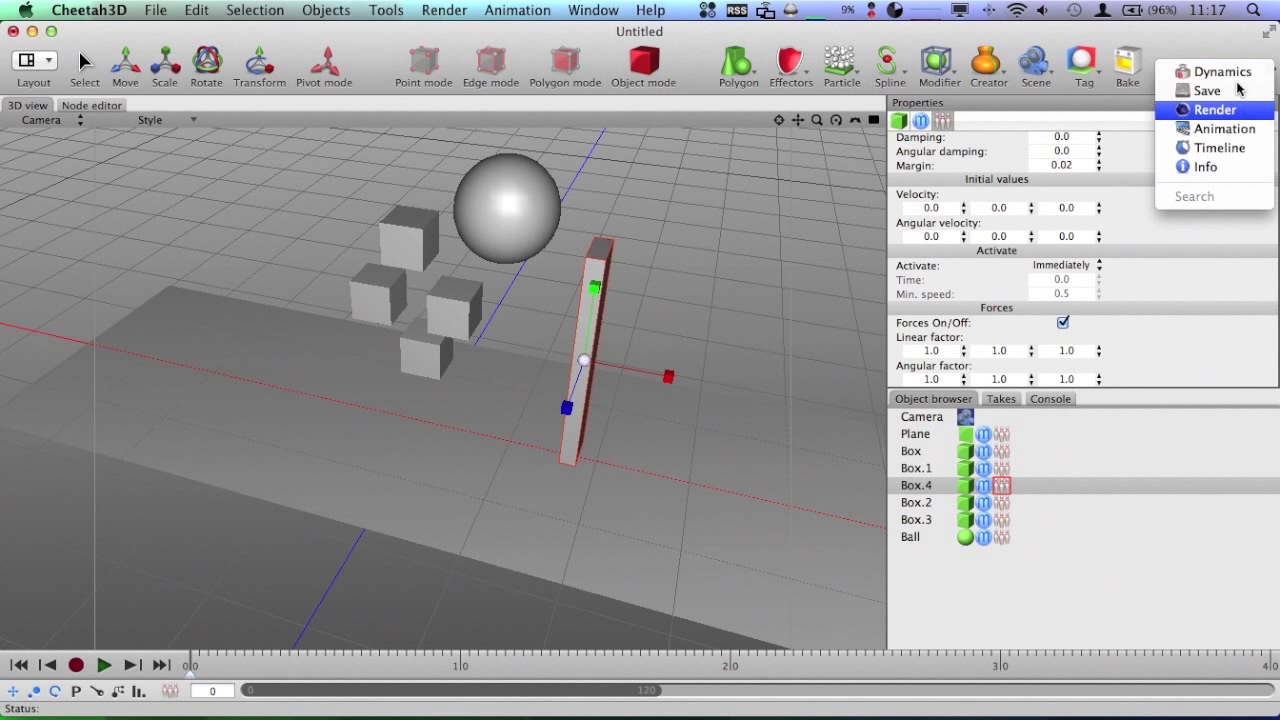
Glance at the first box's rigid body properties, then return to the Dynamics settings (gravity -9.81, air density 1.2)
left_click(1221, 71)
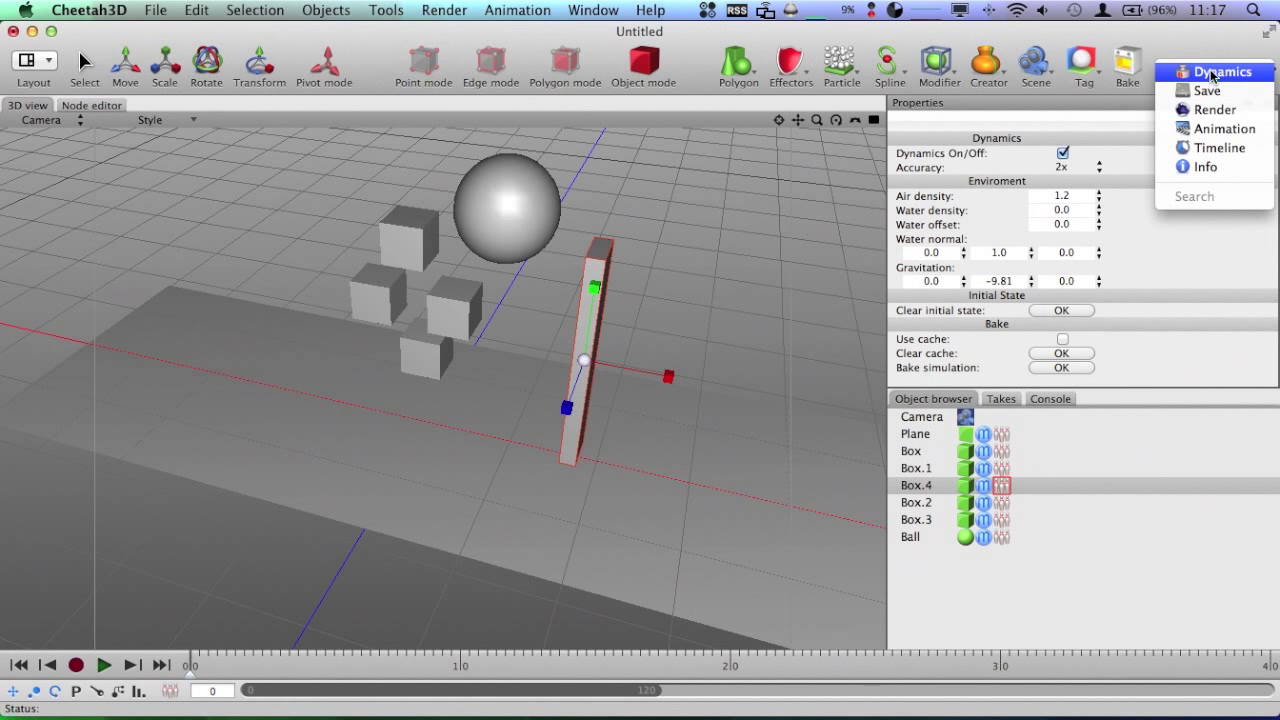
left_click(1222, 71)
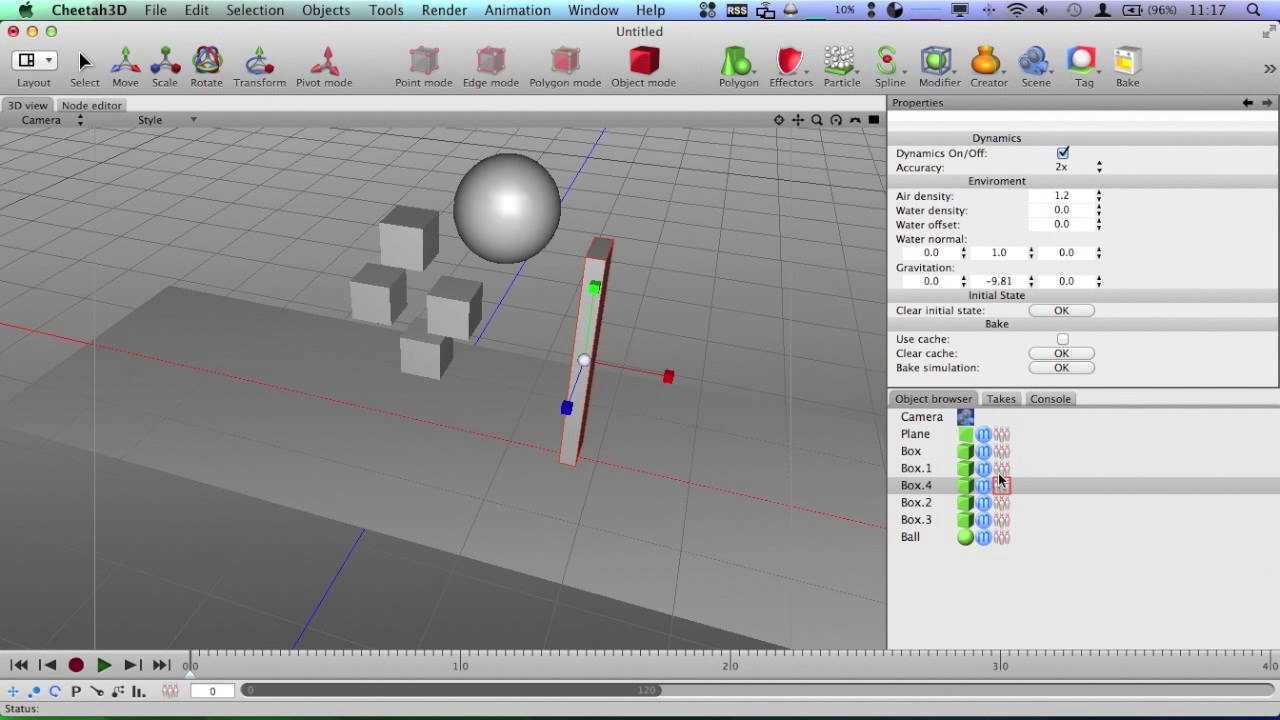
left_click(910, 450)
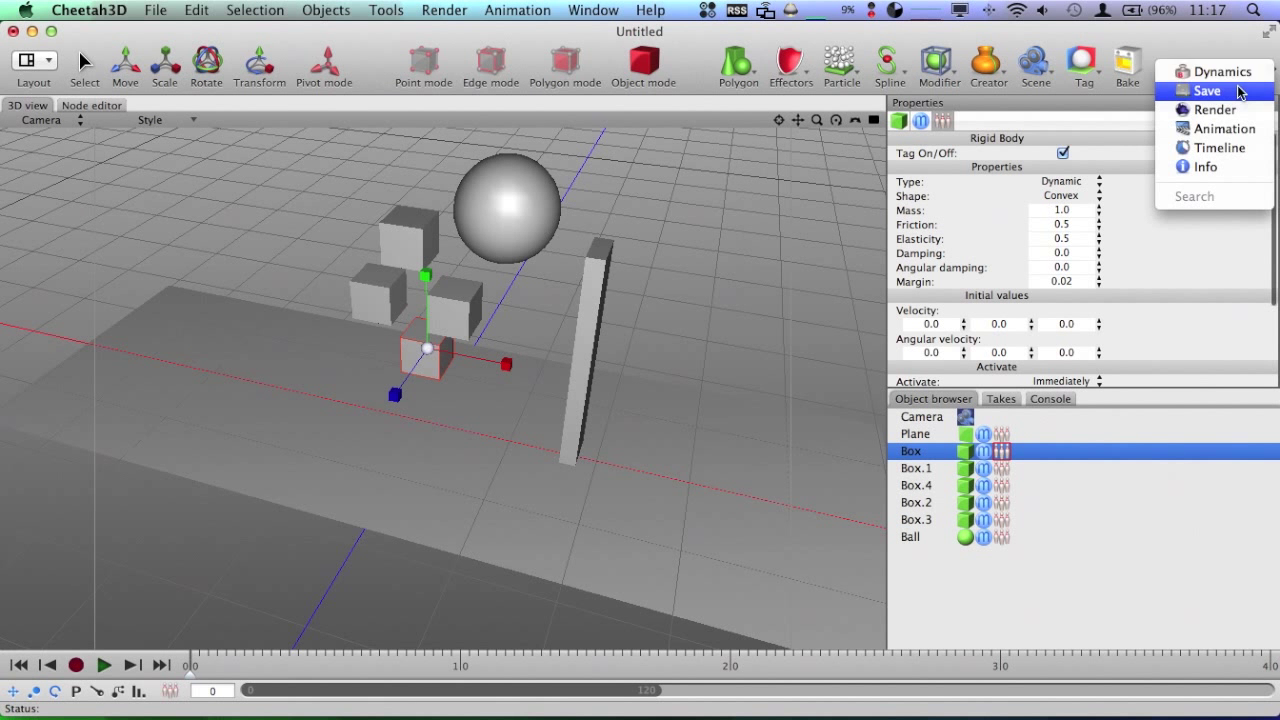
left_click(1217, 71)
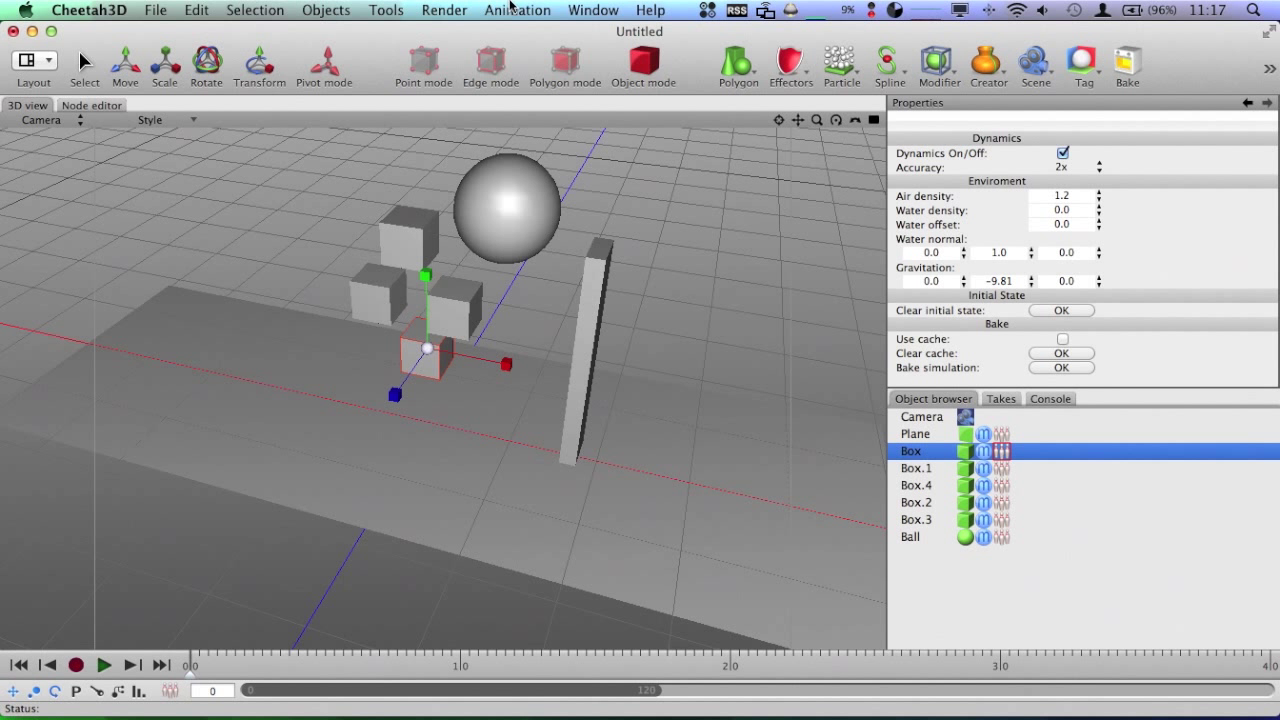
mouse_move(655, 10)
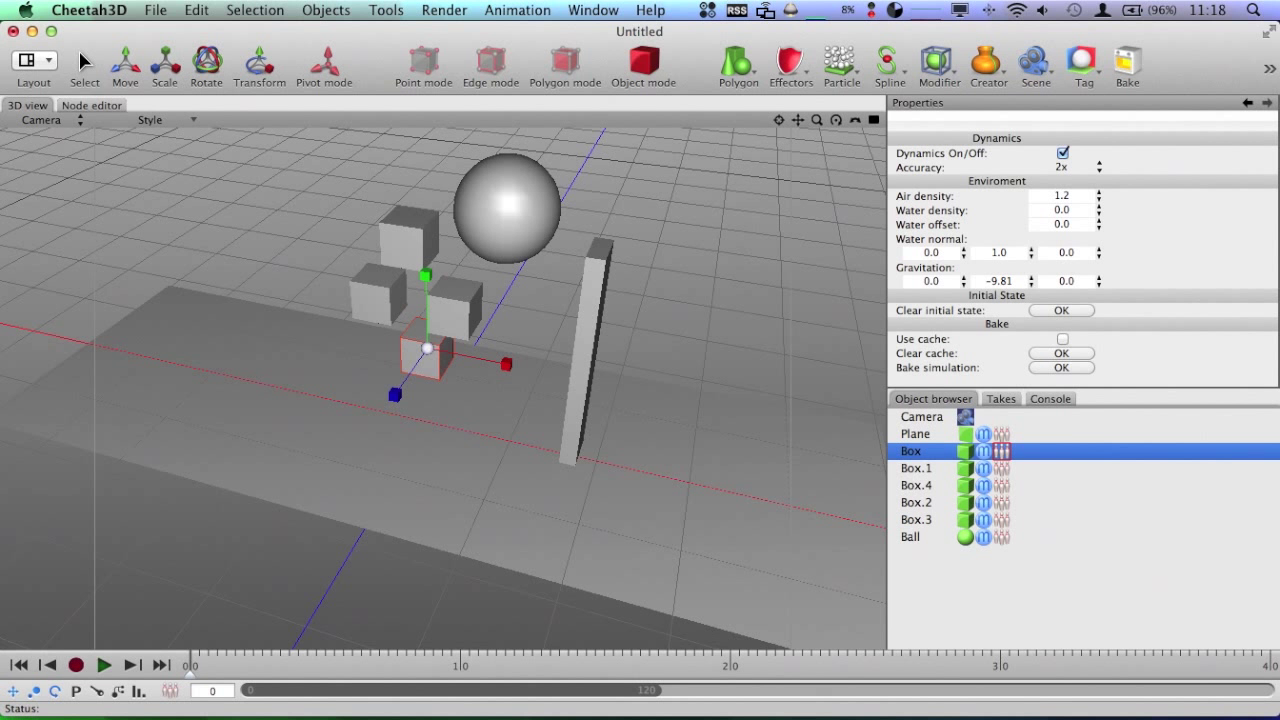
Start simulation playback so the ball drops among the boxes and tall block
left_click(104, 664)
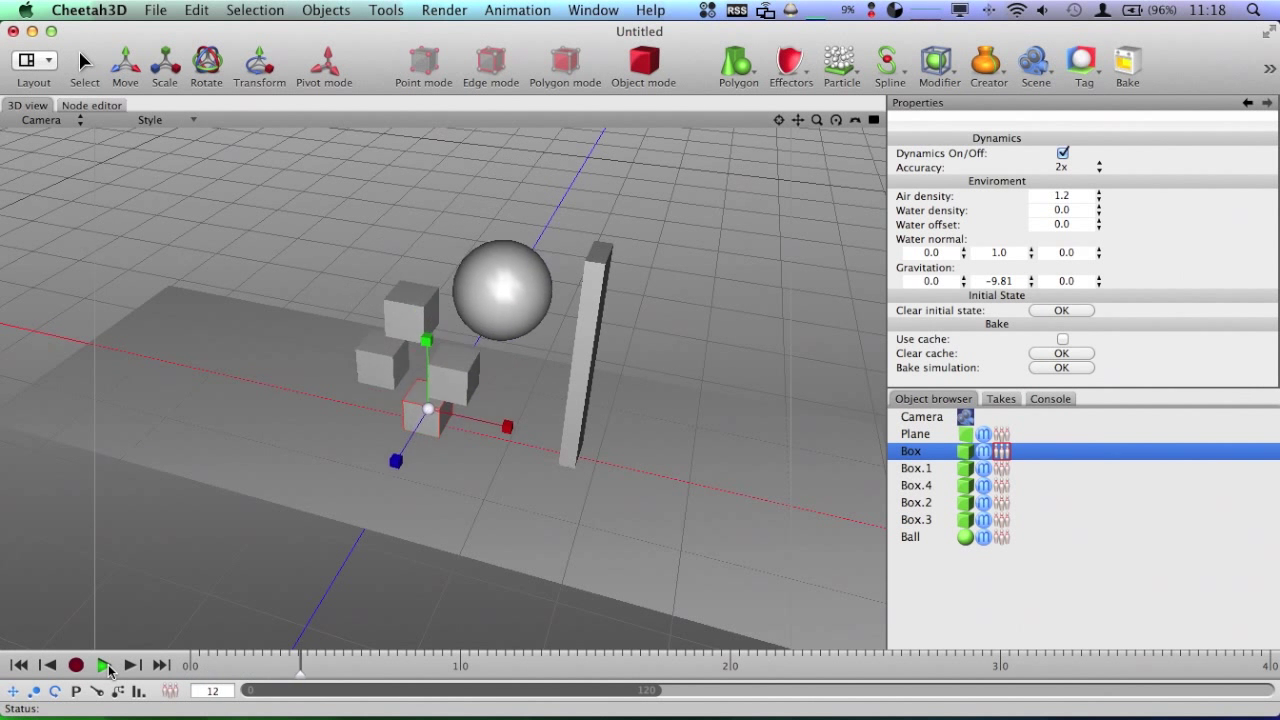